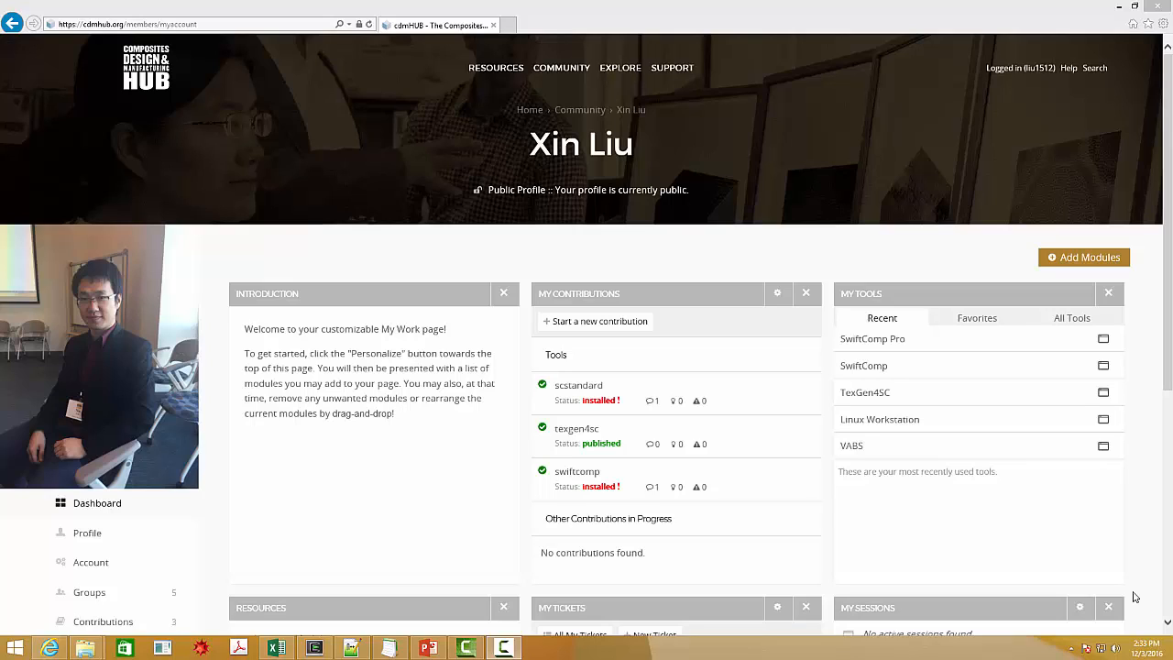
mouse_move(1012, 471)
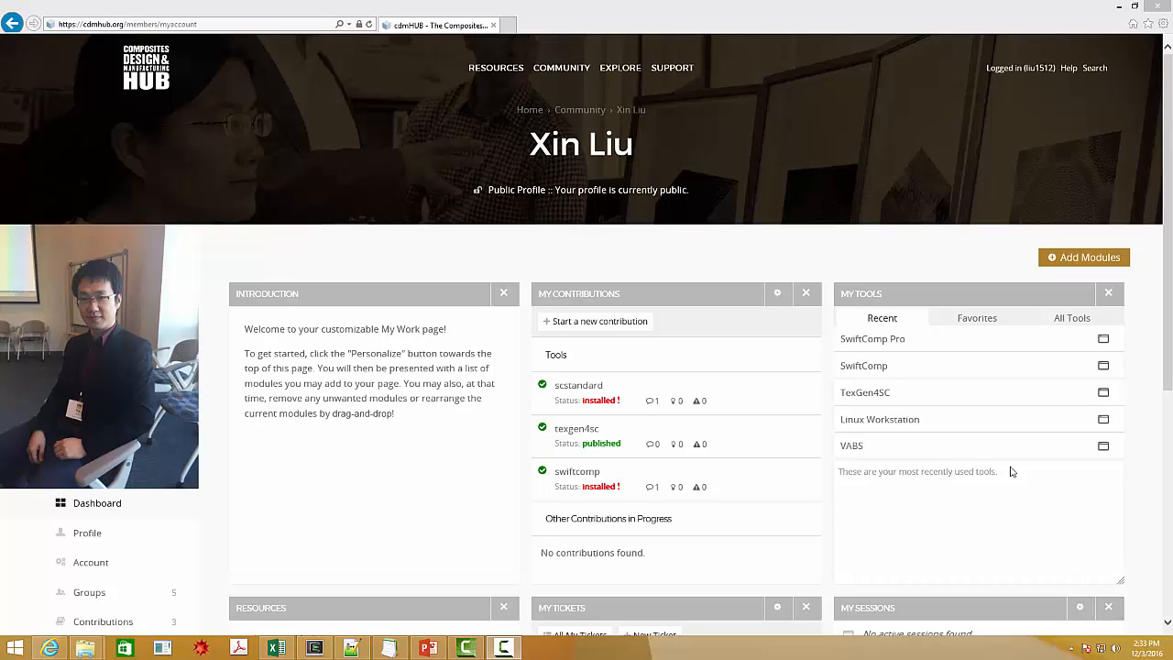
mouse_move(943, 509)
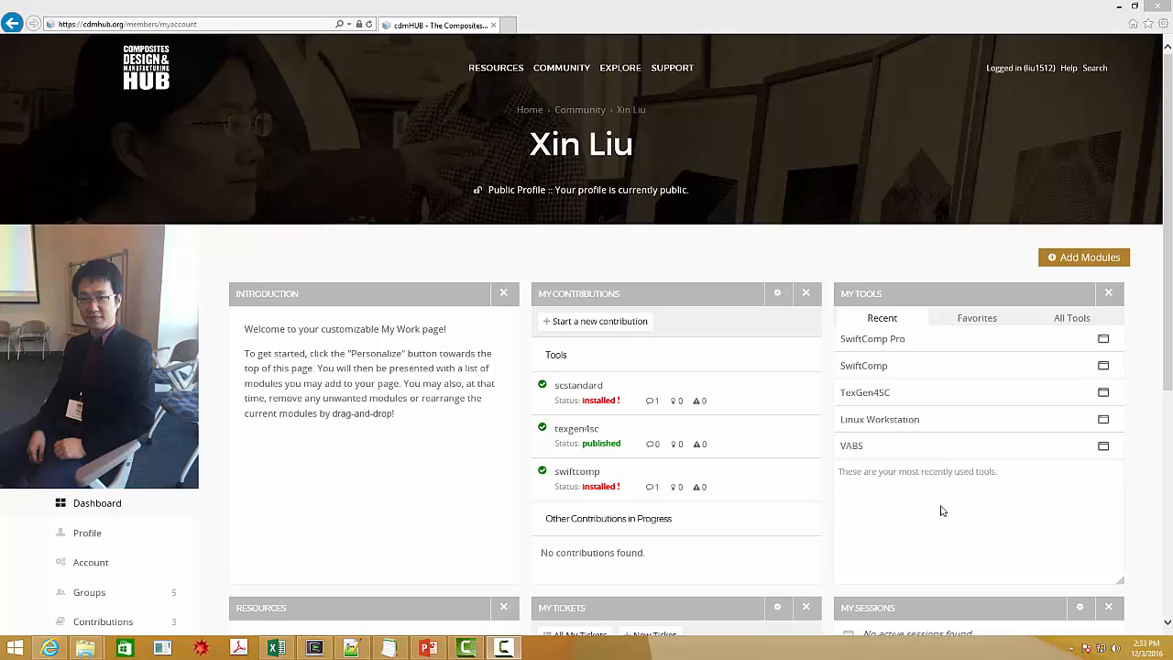
mouse_move(883, 398)
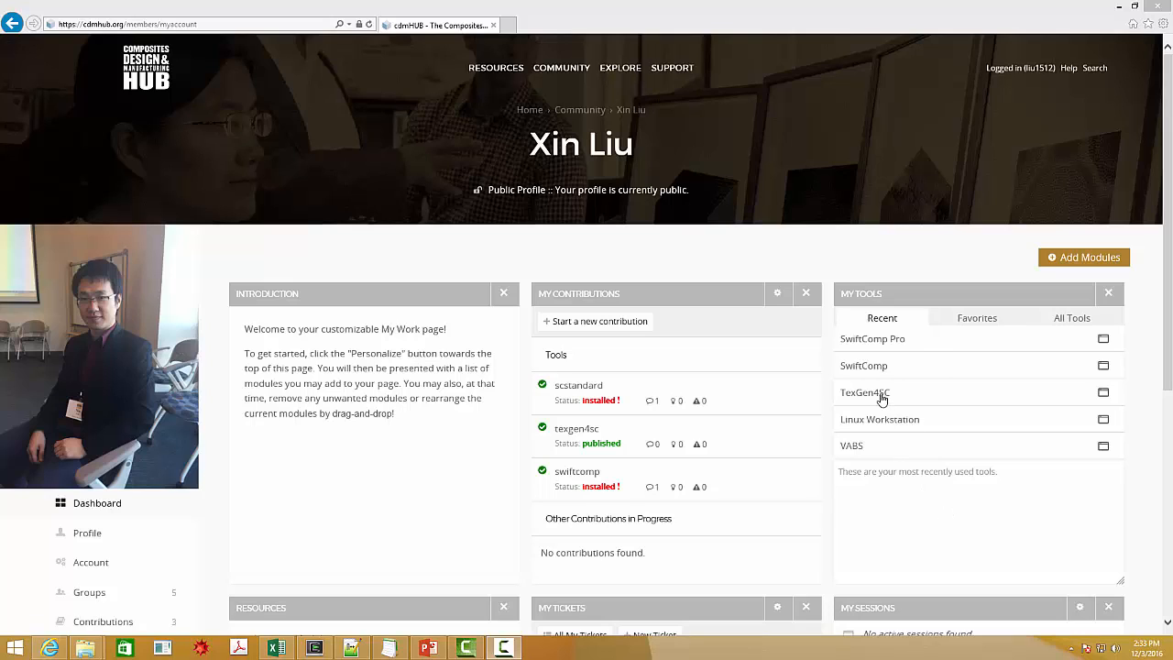
Launch a TexGen4SC tool session from My Tools in cdmHUB.
click(864, 392)
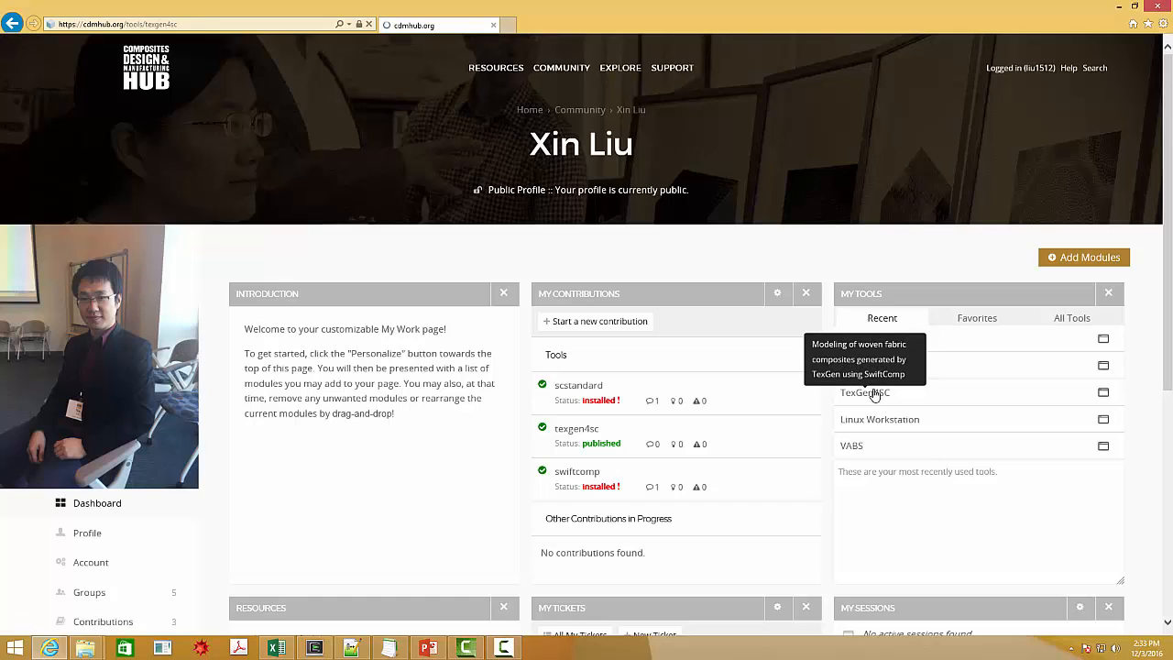
click(865, 392)
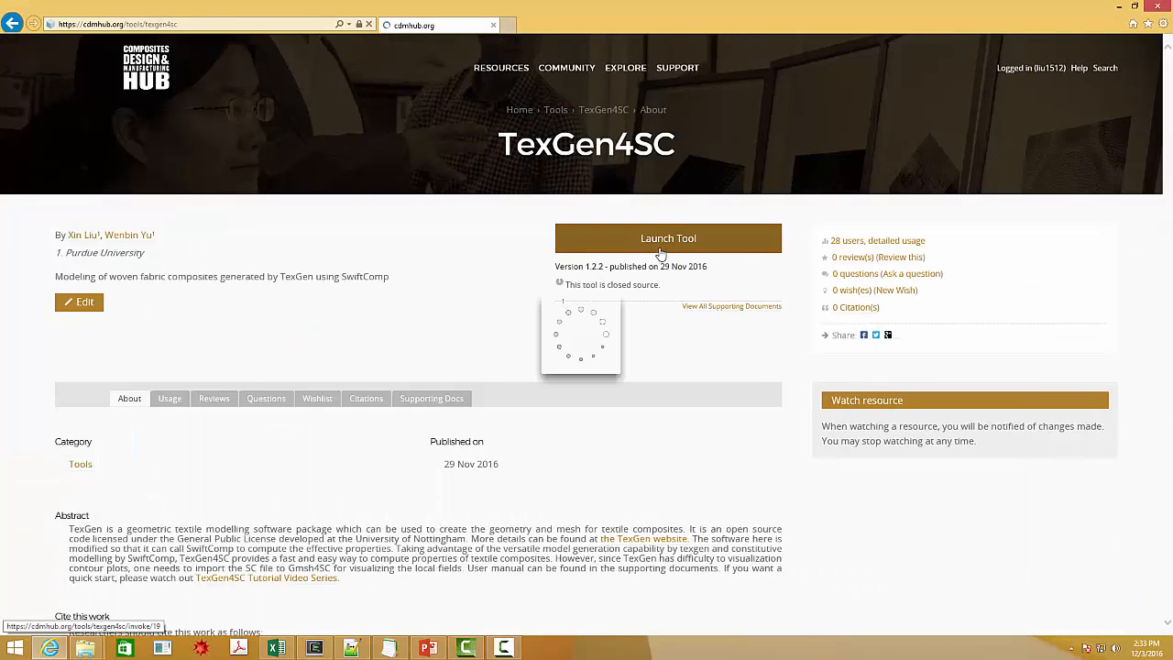
click(667, 239)
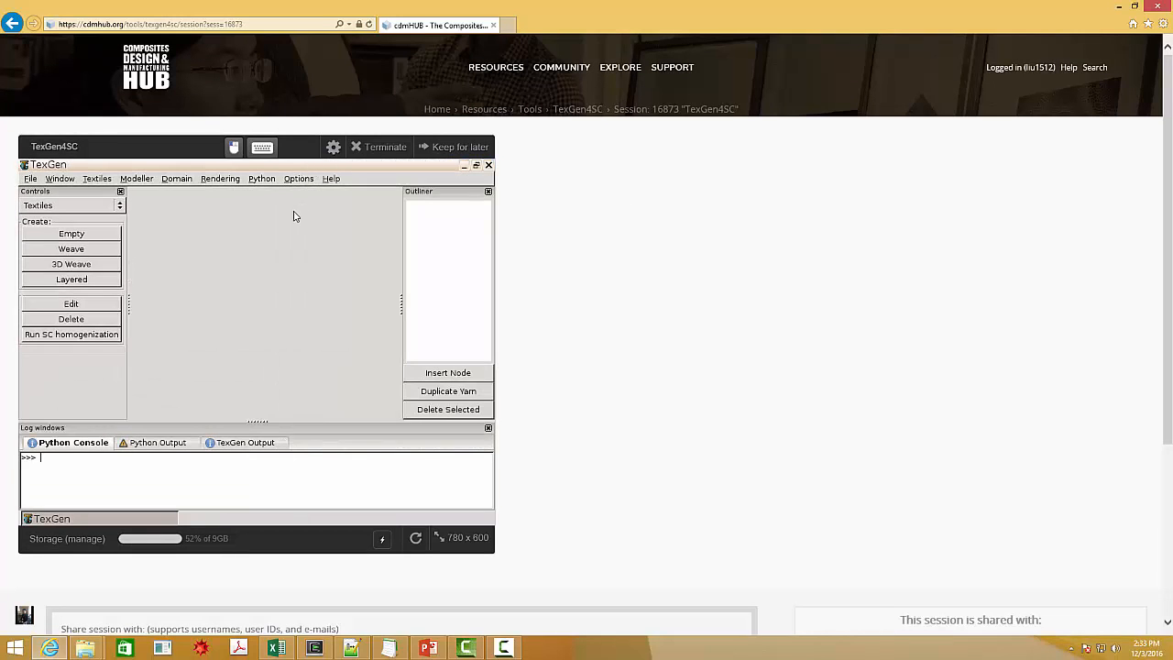
mouse_move(290, 218)
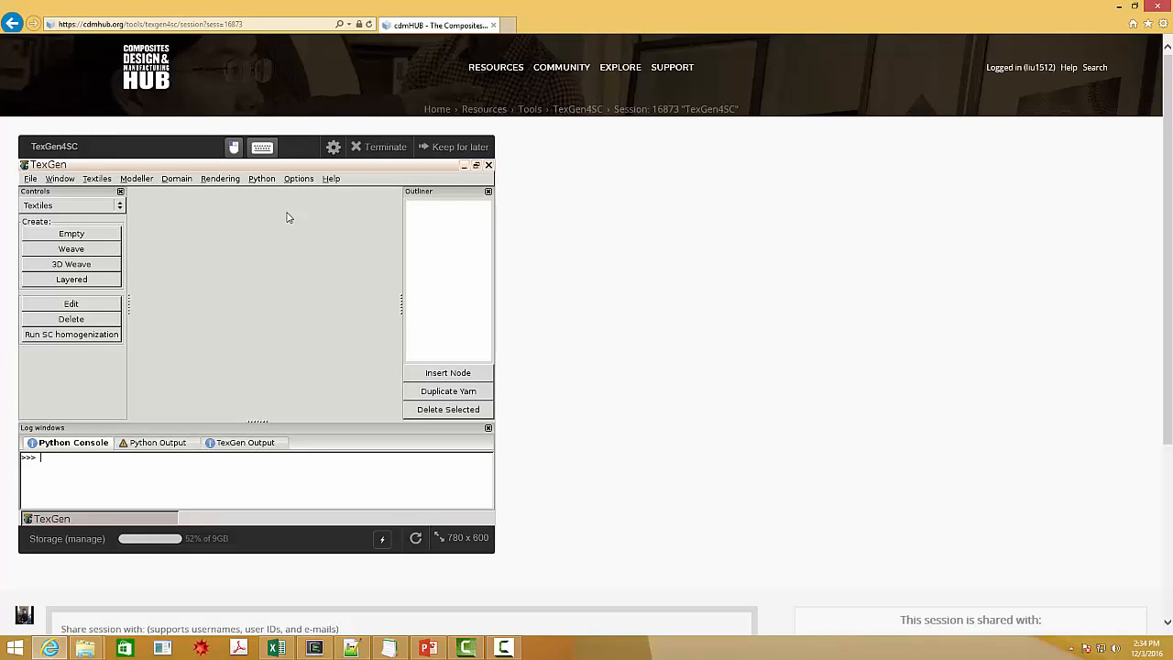
Generate a 2D weave with 2 warp and 2 weft yarns via the Weave Wizard.
click(70, 250)
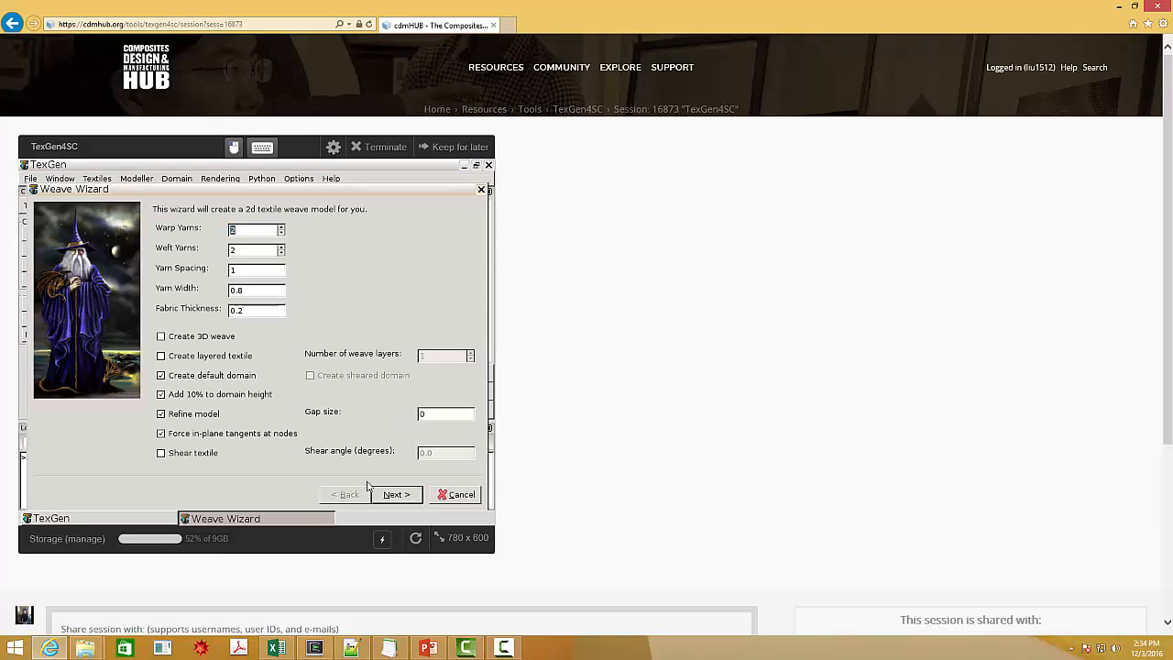
click(396, 495)
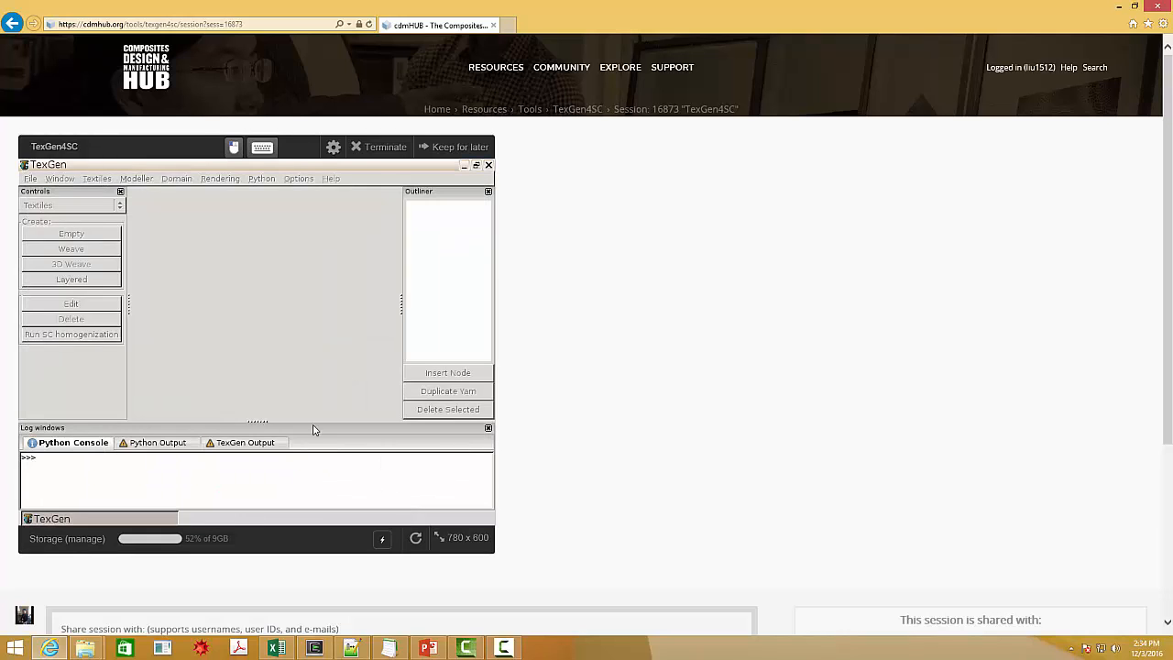
click(70, 250)
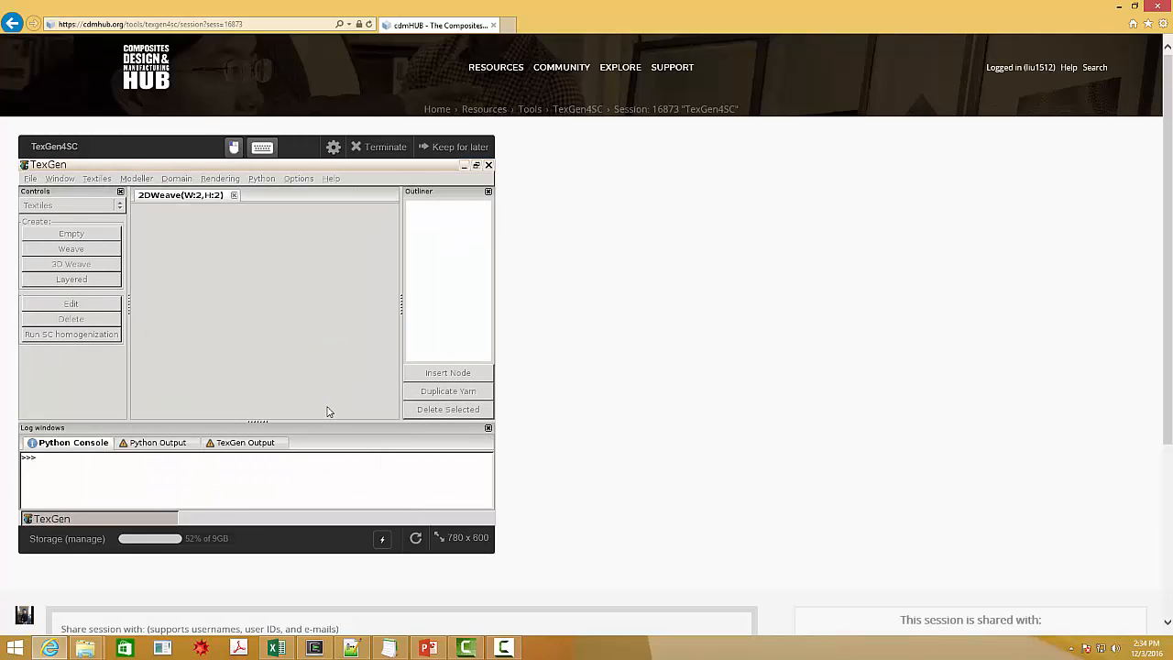
click(70, 249)
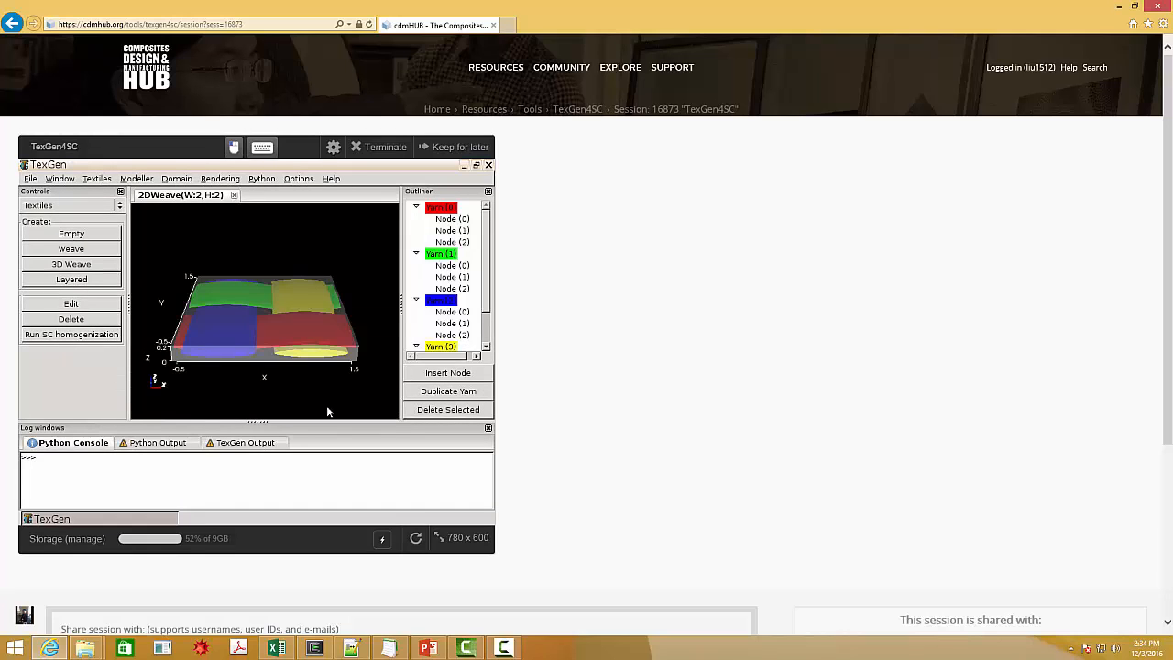
Start a SwiftComp File export of the weave from File > Export.
click(31, 177)
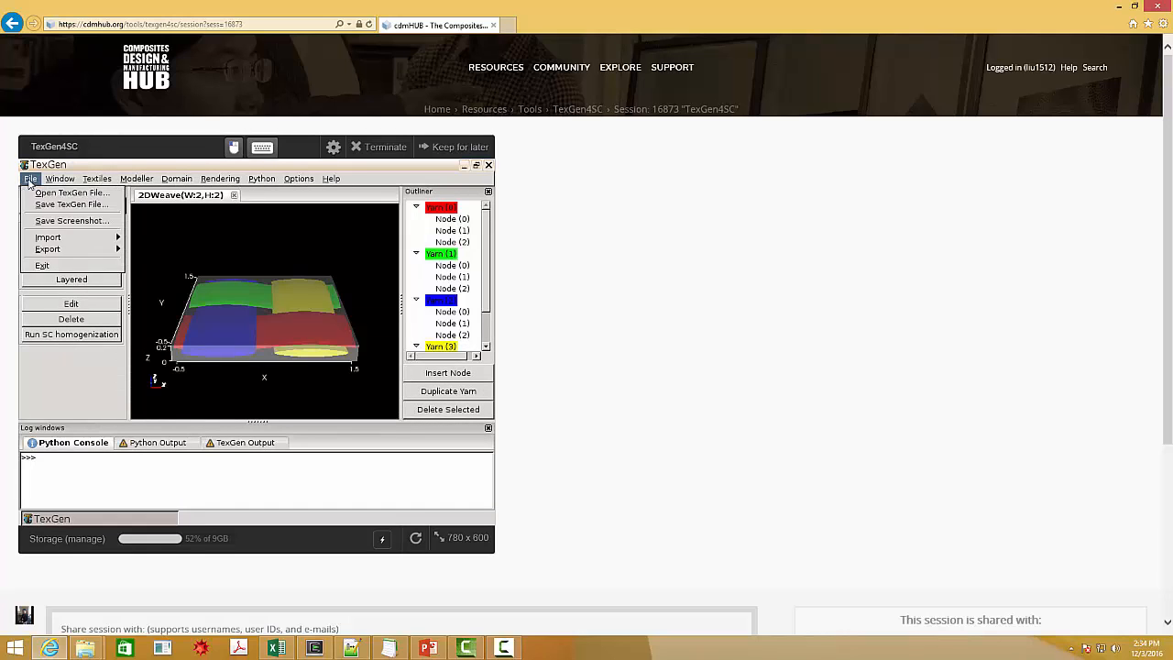
click(48, 250)
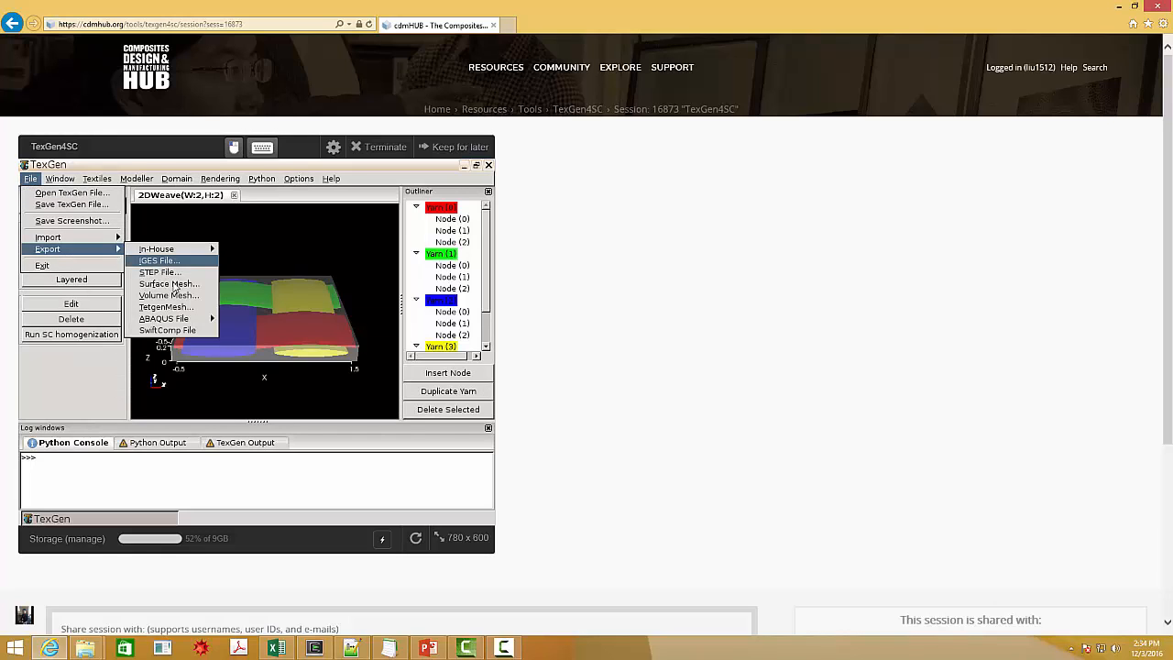
mouse_move(169, 329)
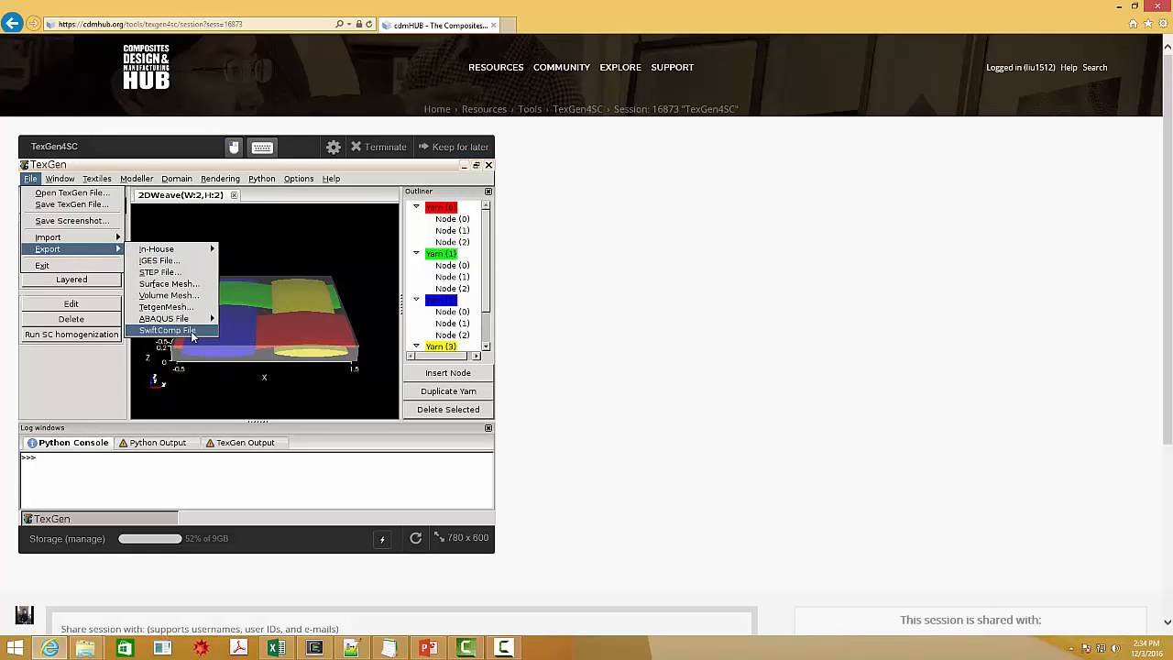
click(167, 330)
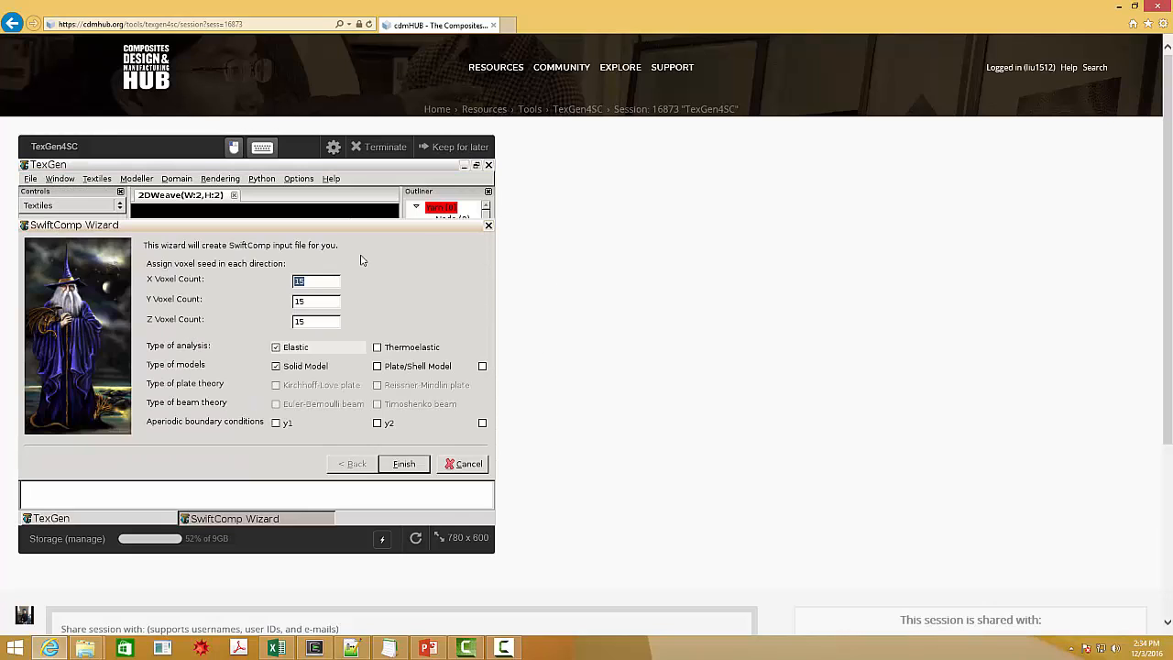
mouse_move(486, 383)
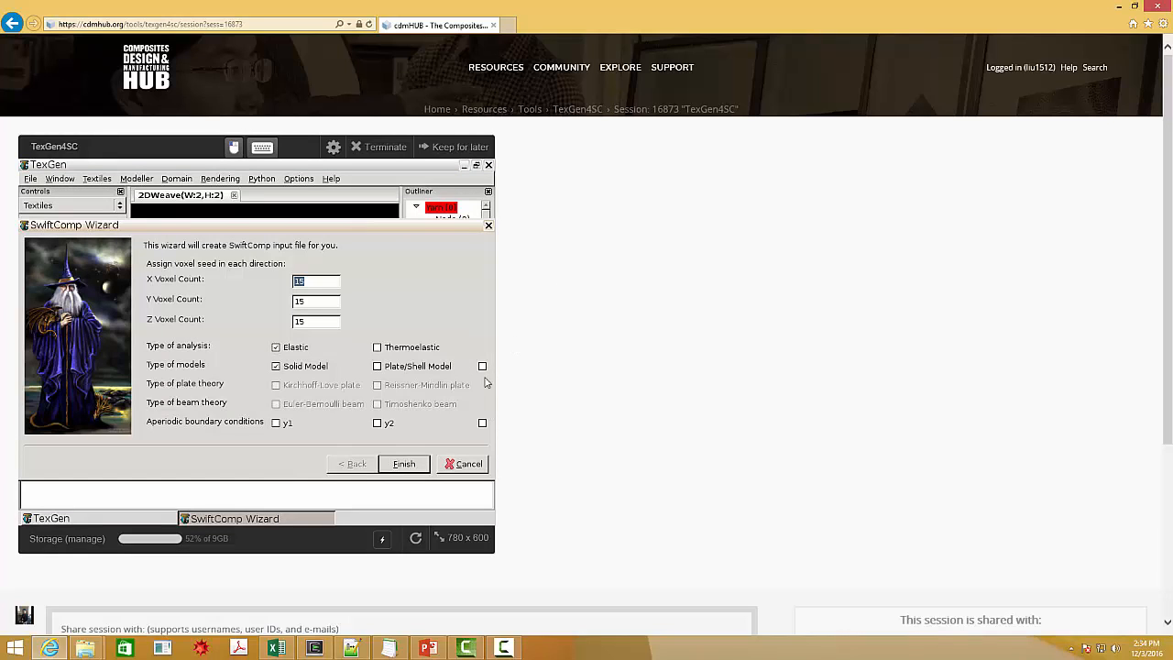
mouse_move(517, 360)
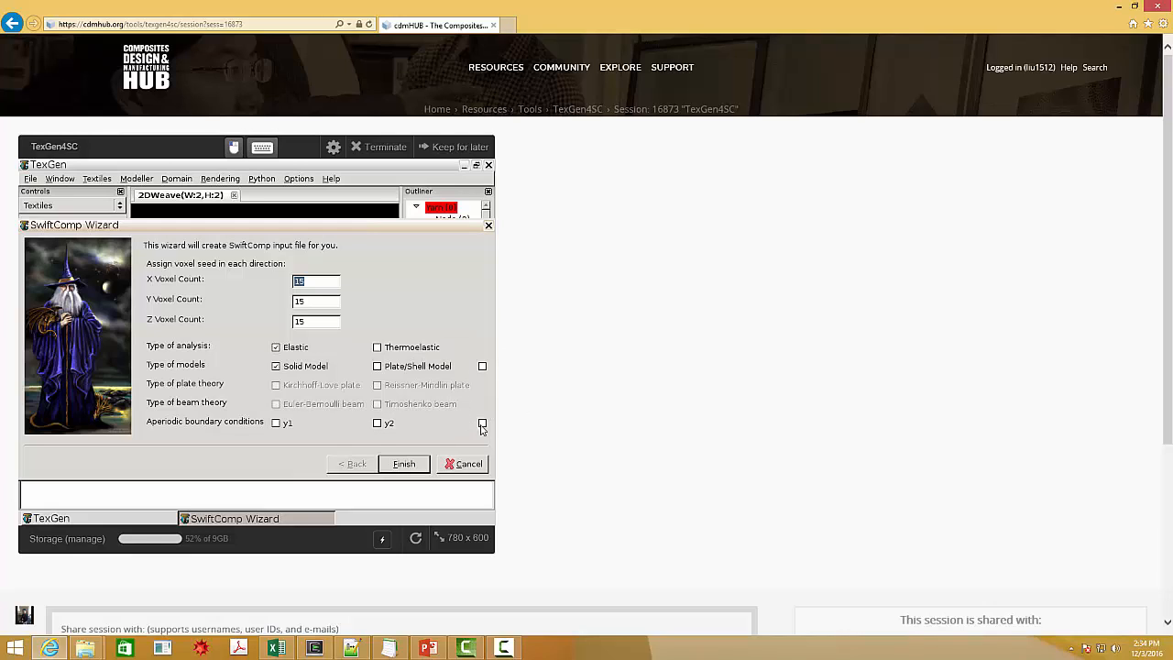
mouse_move(475, 279)
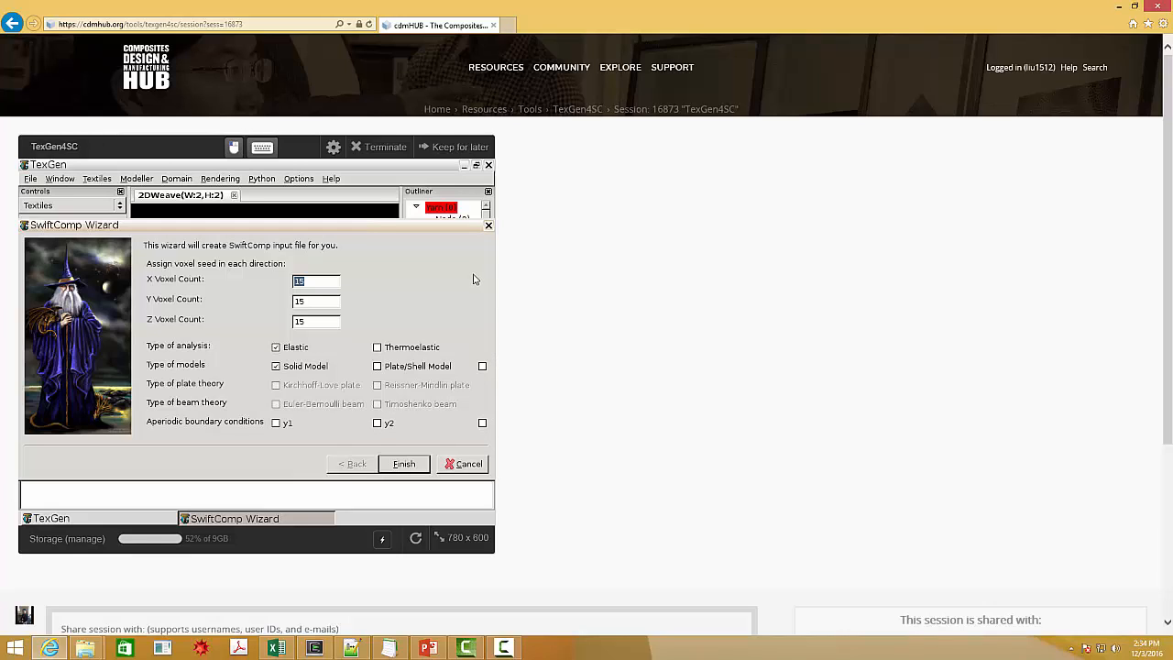
mouse_move(454, 283)
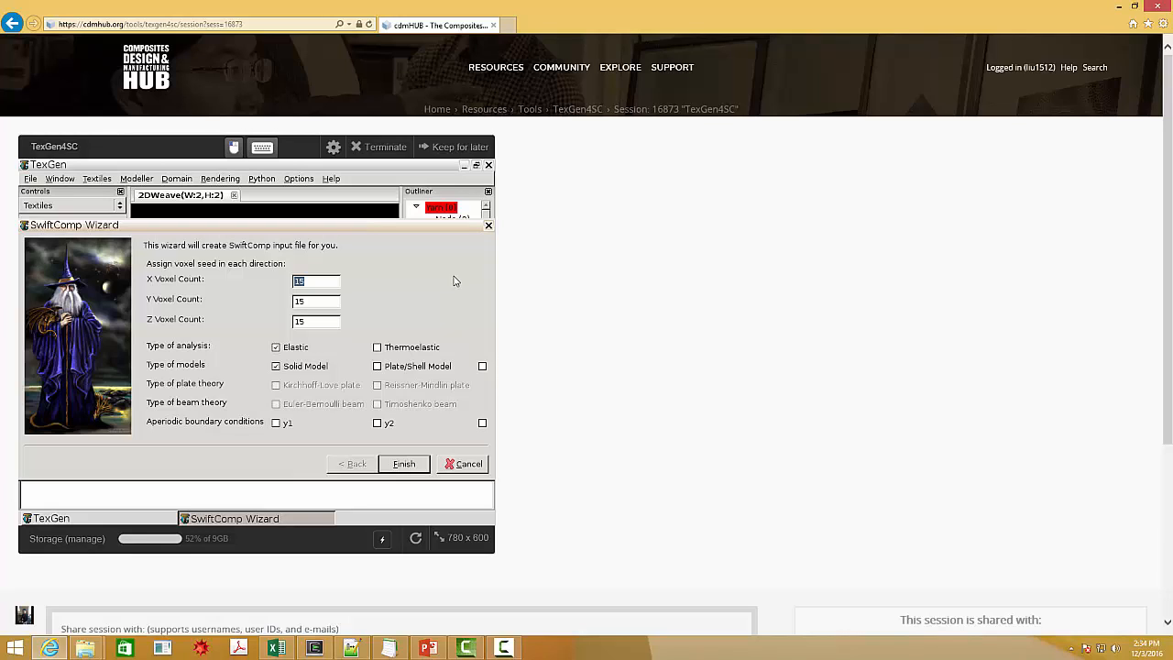
mouse_move(469, 248)
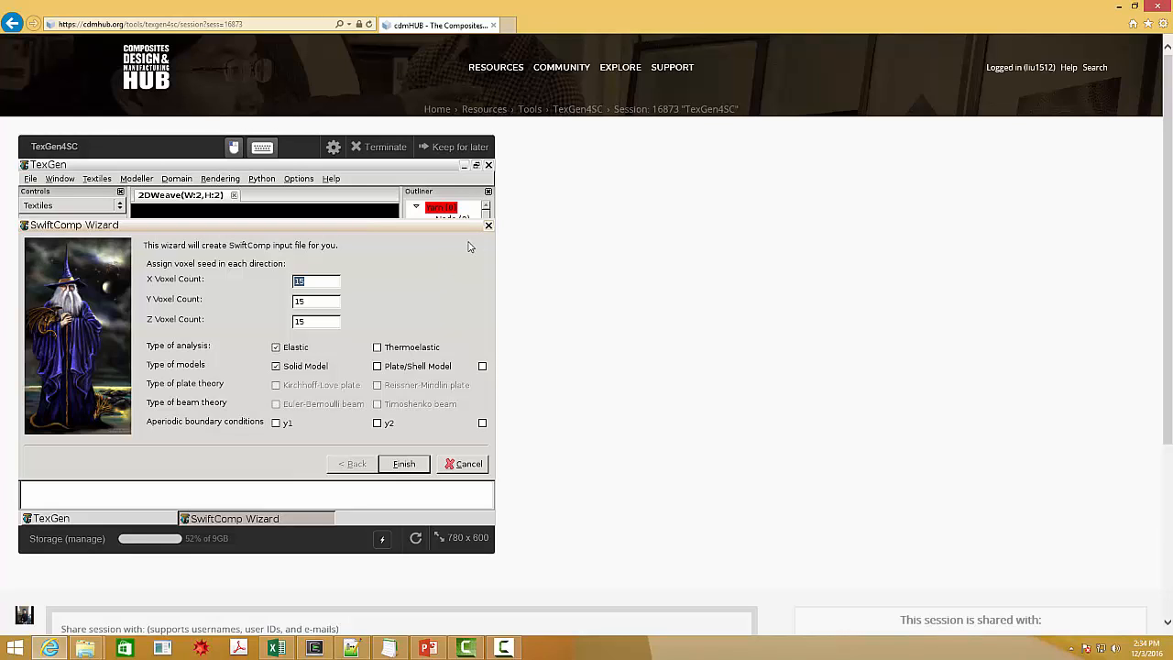
Cancel the cramped SwiftComp Wizard and return to the File menu.
click(464, 462)
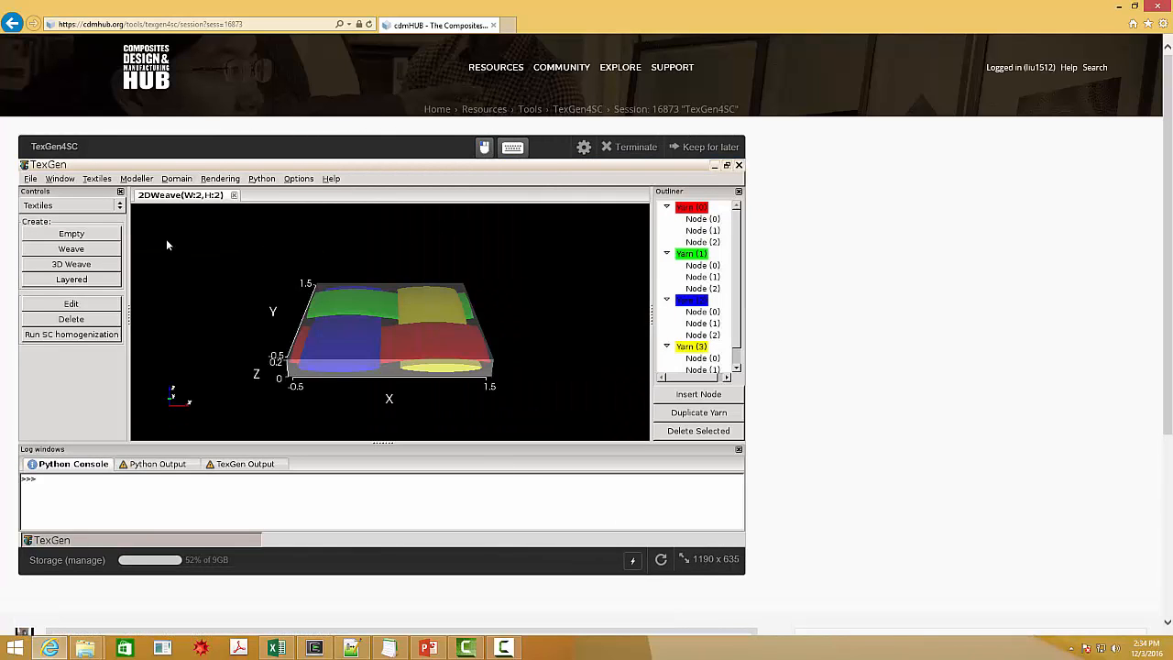
click(31, 178)
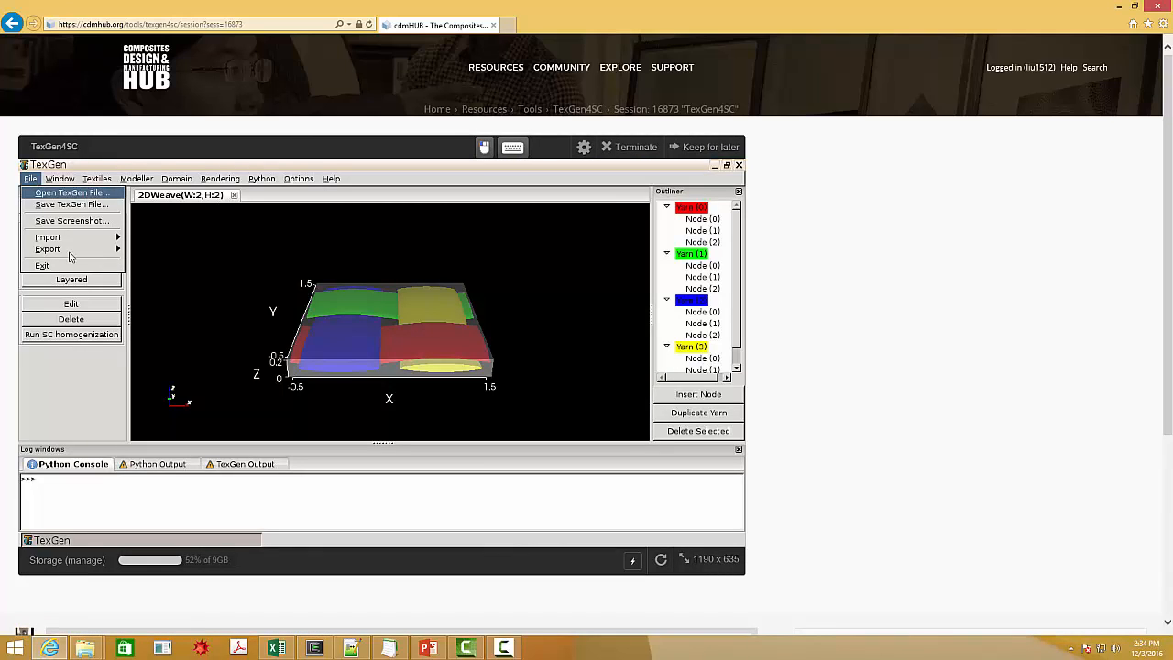
Reopen the SwiftComp Wizard and switch to a Beam Model with Euler-Bernoulli beam theory.
click(47, 249)
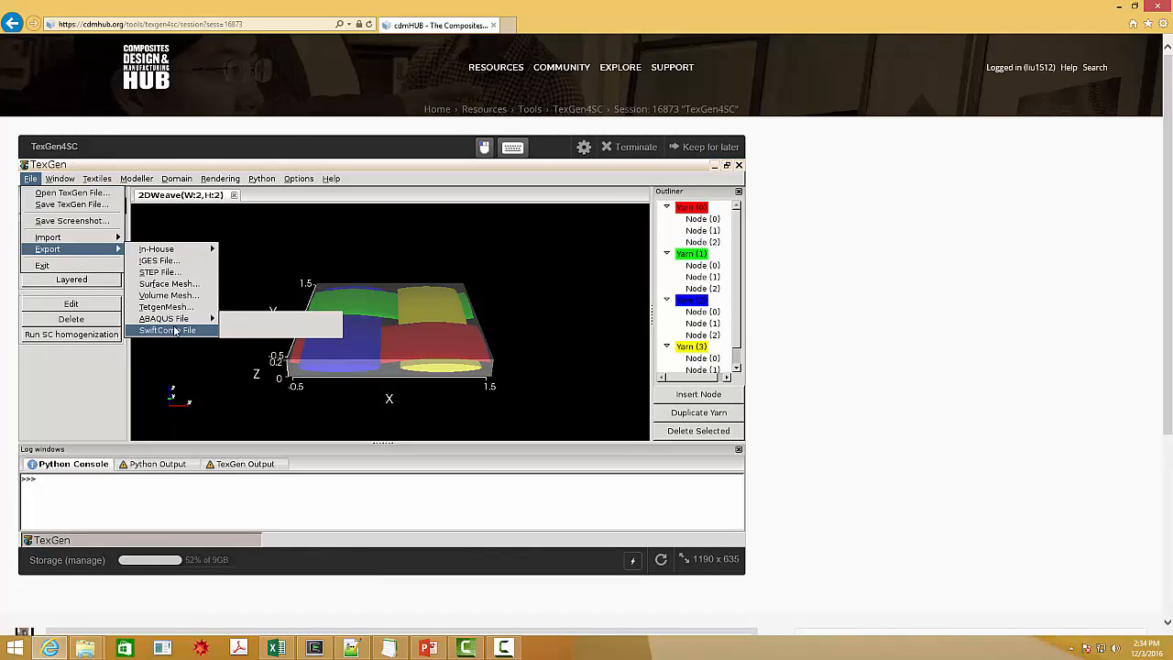
click(169, 330)
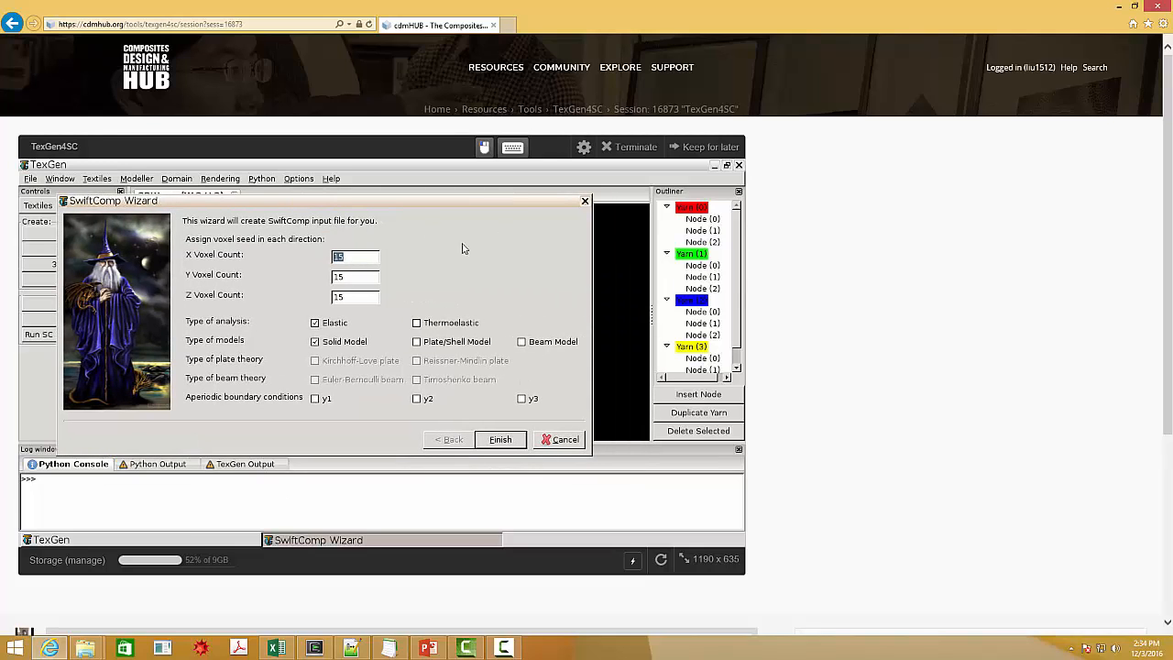
mouse_move(195, 290)
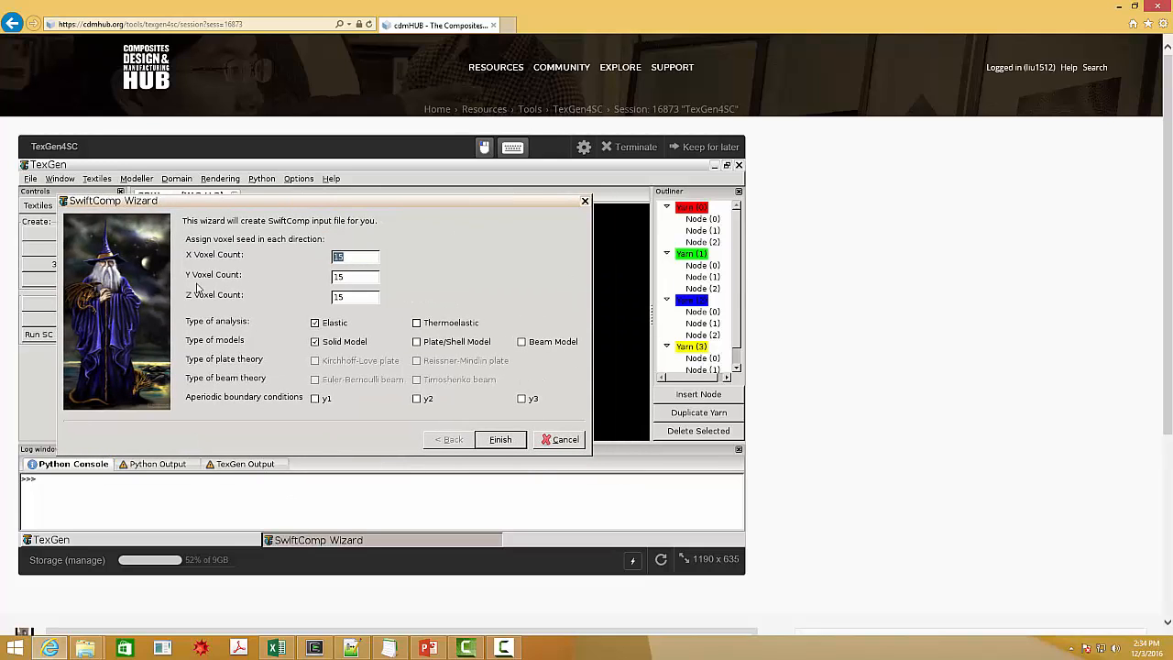
mouse_move(554, 308)
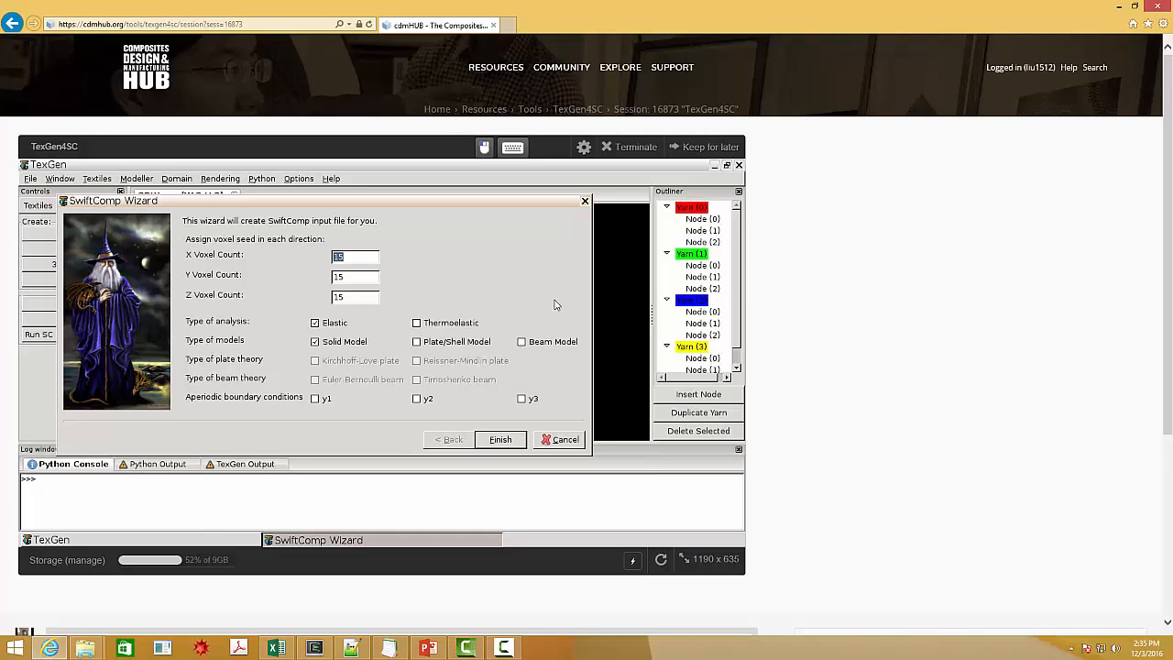
mouse_move(399, 310)
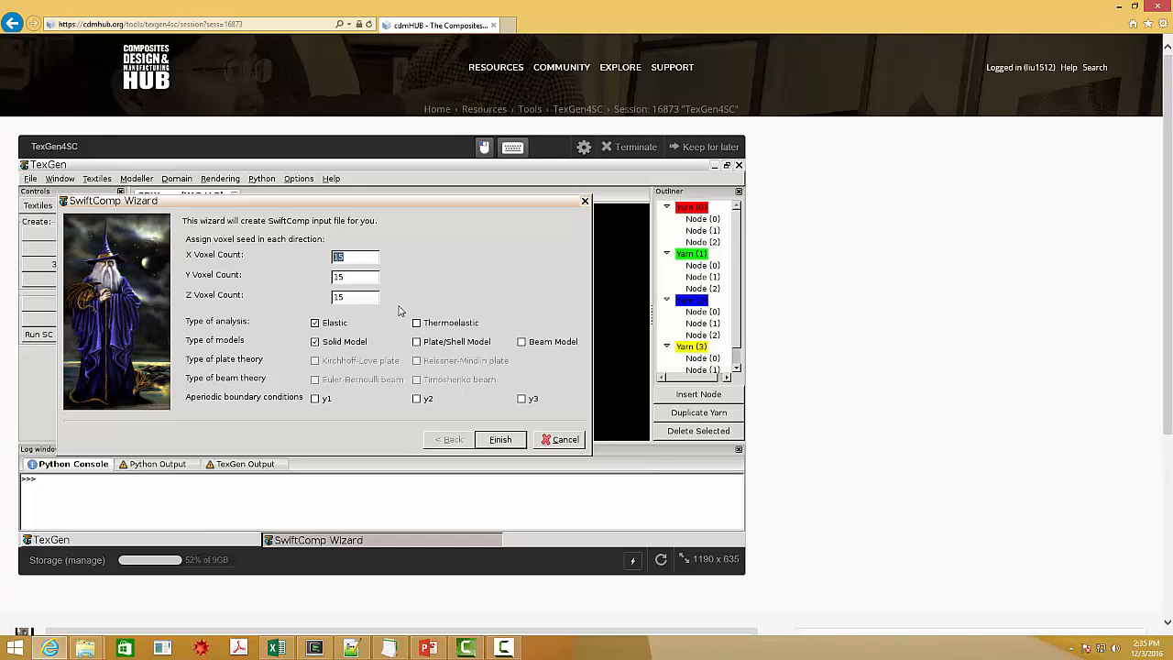
mouse_move(422, 310)
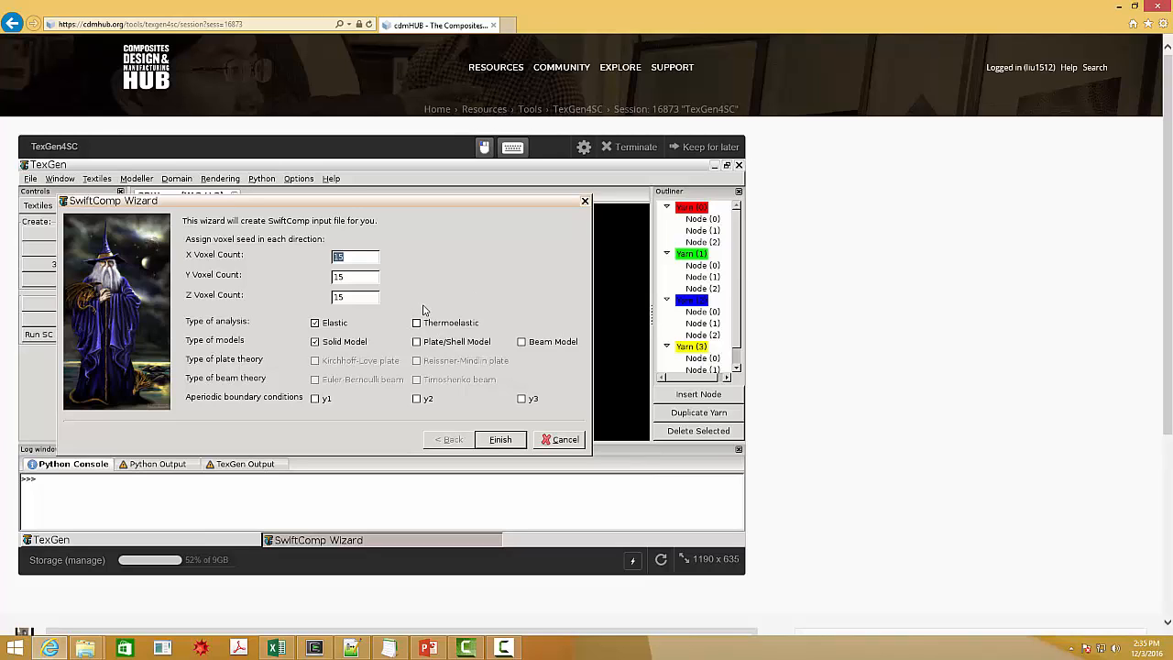
mouse_move(500, 355)
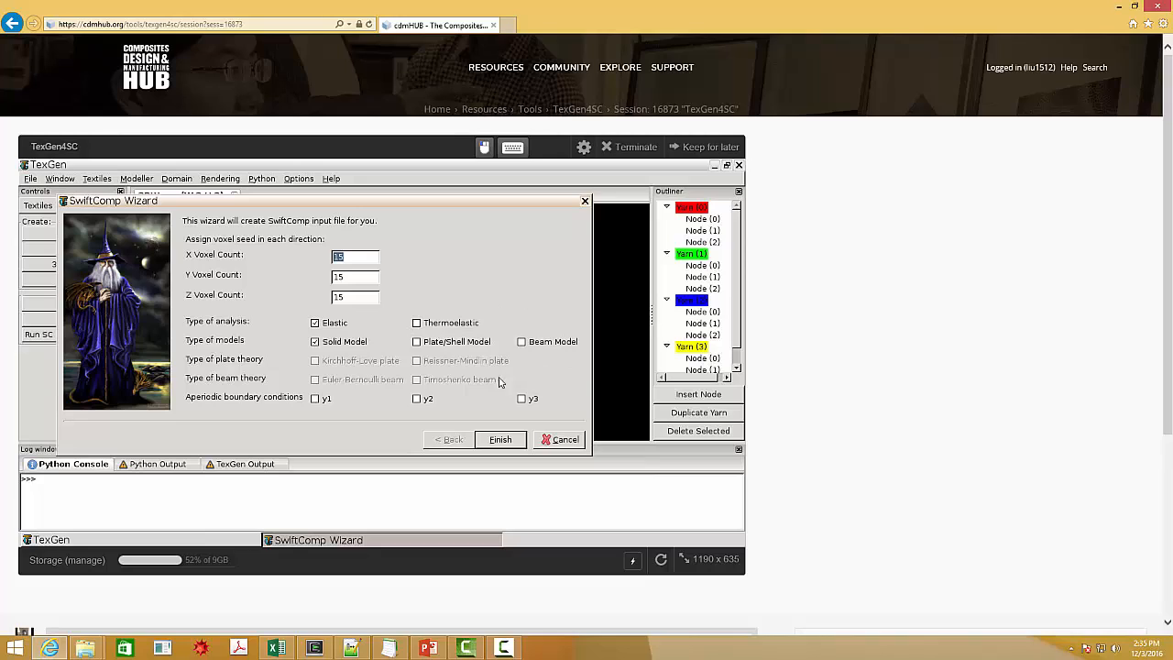
mouse_move(543, 352)
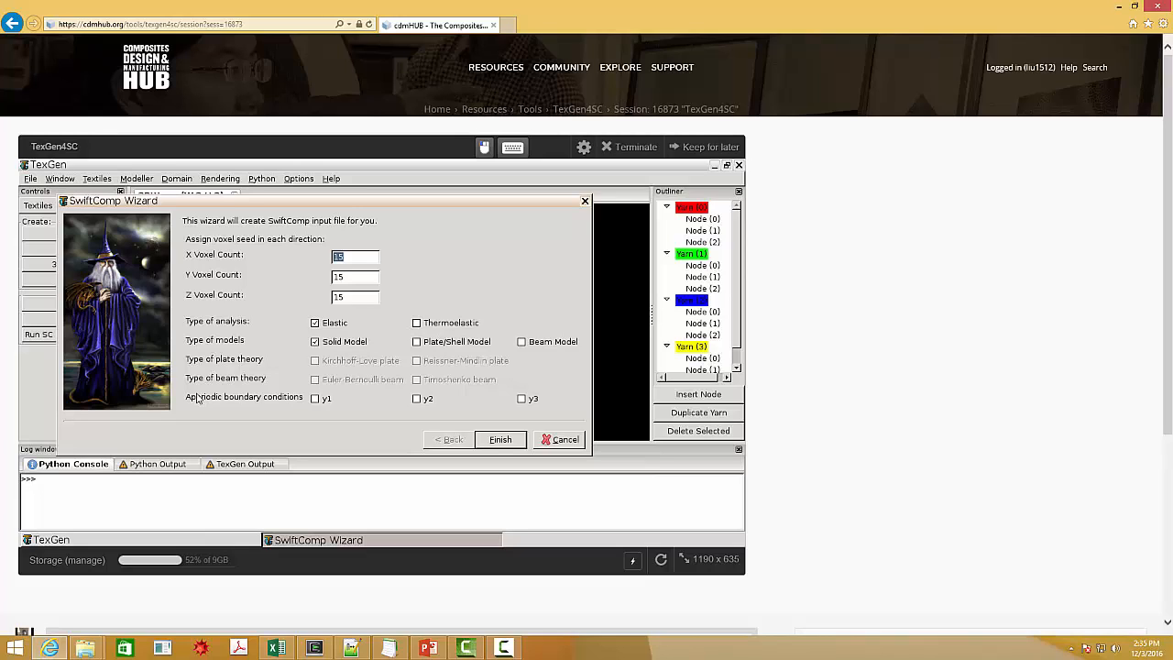
mouse_move(400, 432)
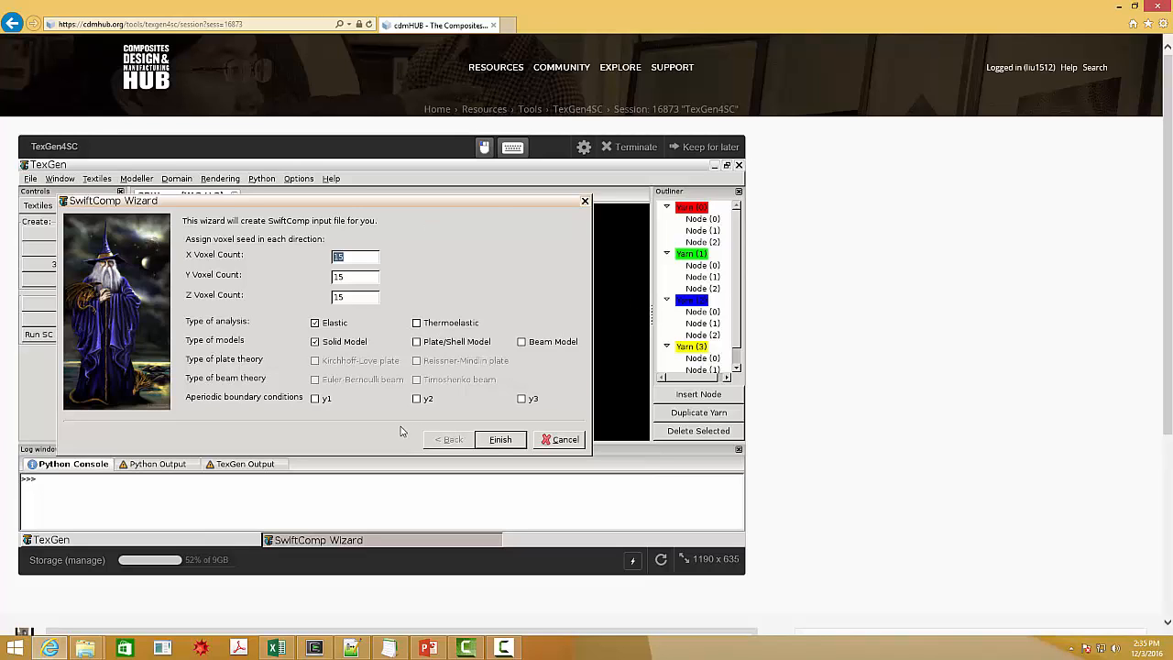
mouse_move(378, 430)
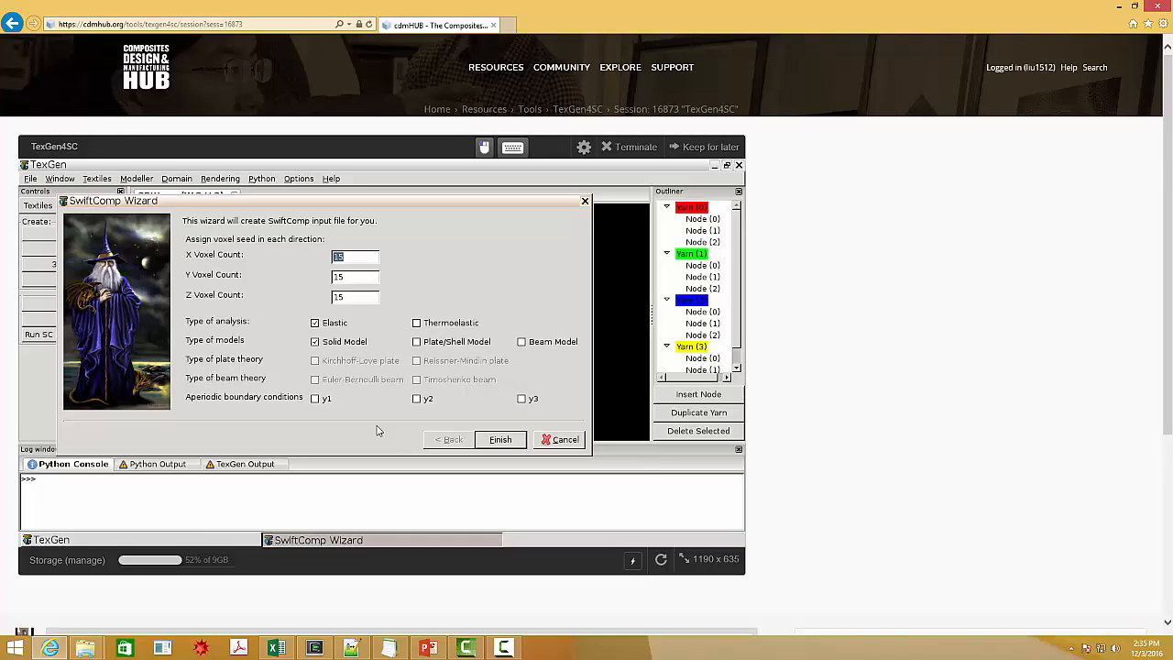
mouse_move(532, 338)
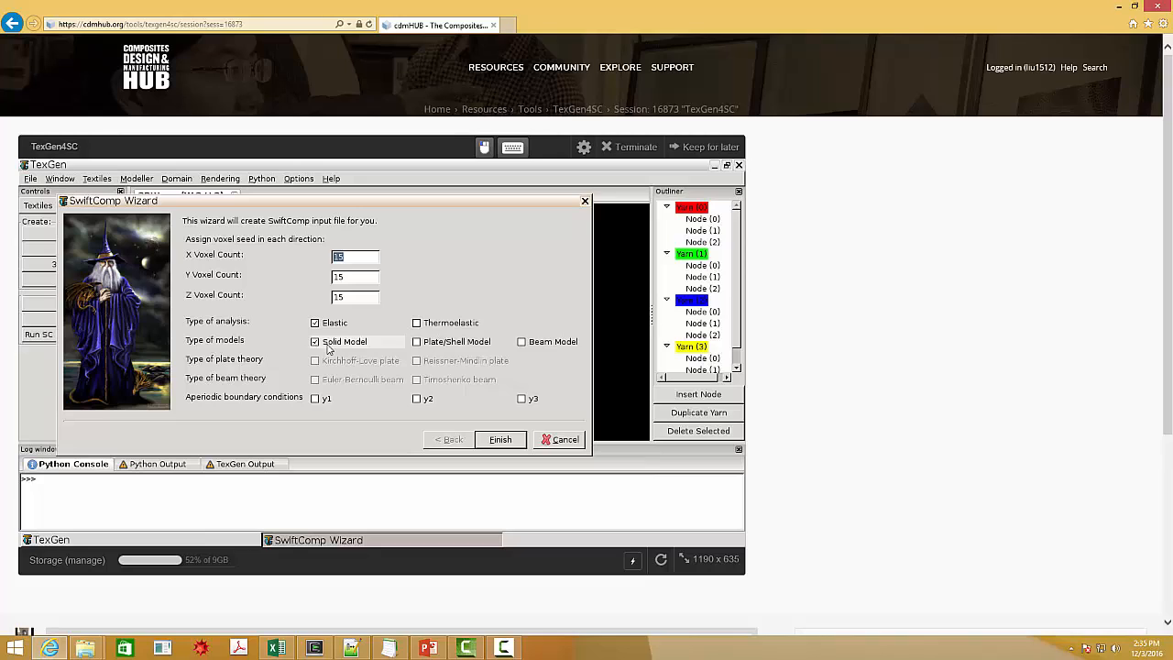
click(521, 340)
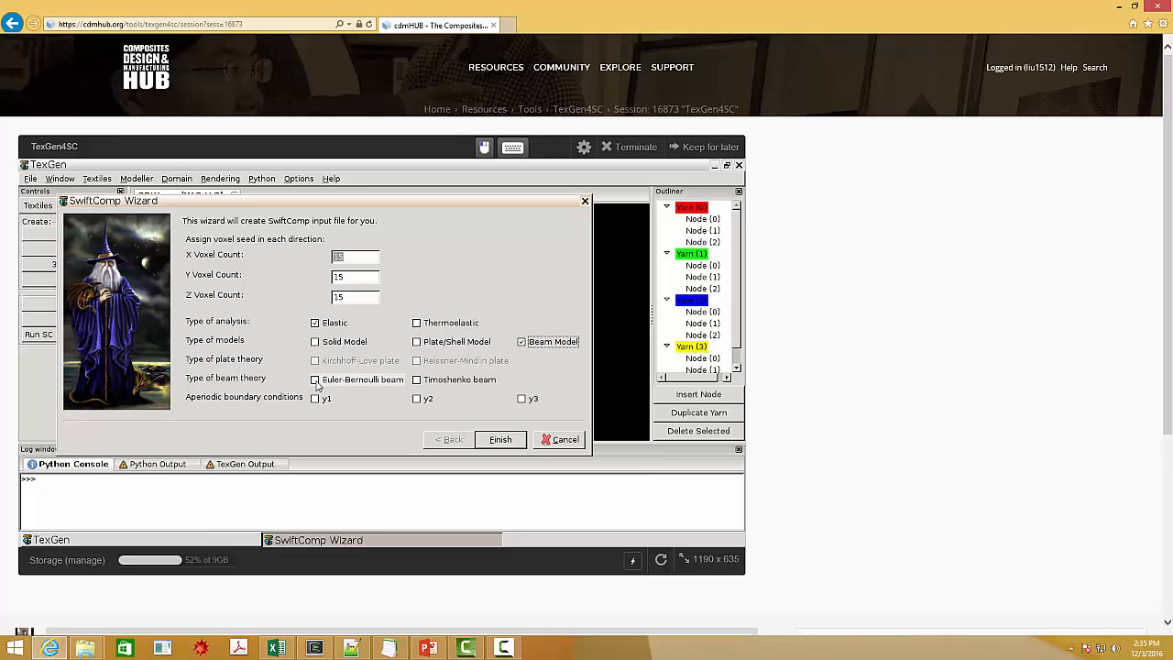
click(315, 379)
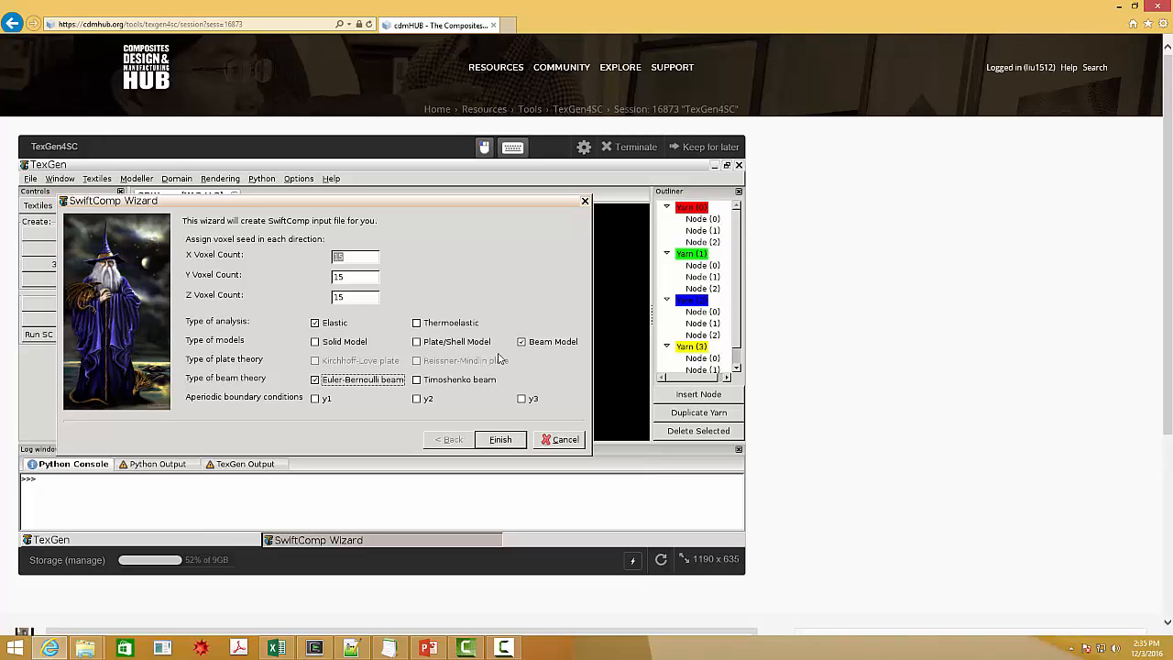
click(501, 440)
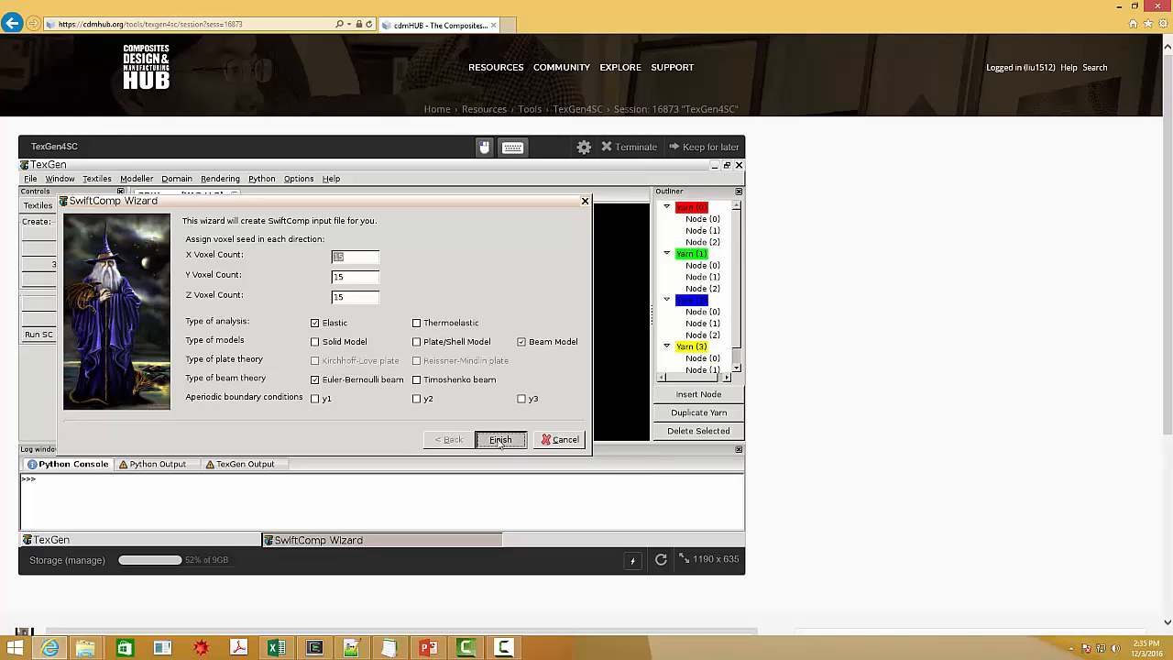
Finish the wizard and save the beam input file as test1.sc.
click(501, 440)
text(test)
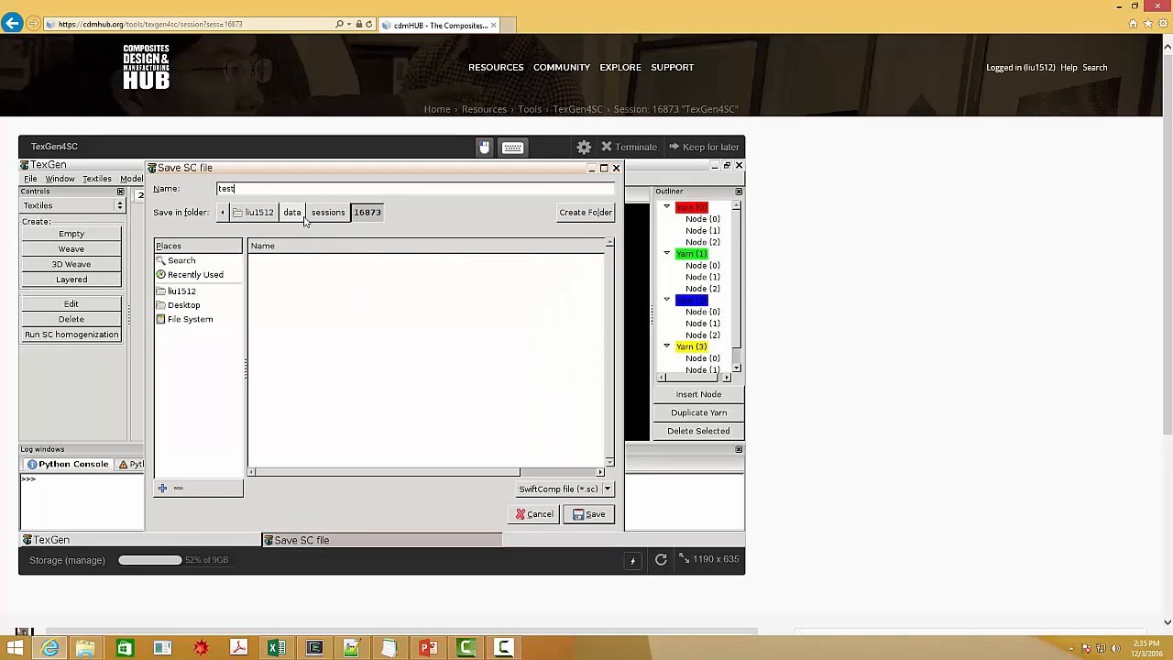
click(589, 513)
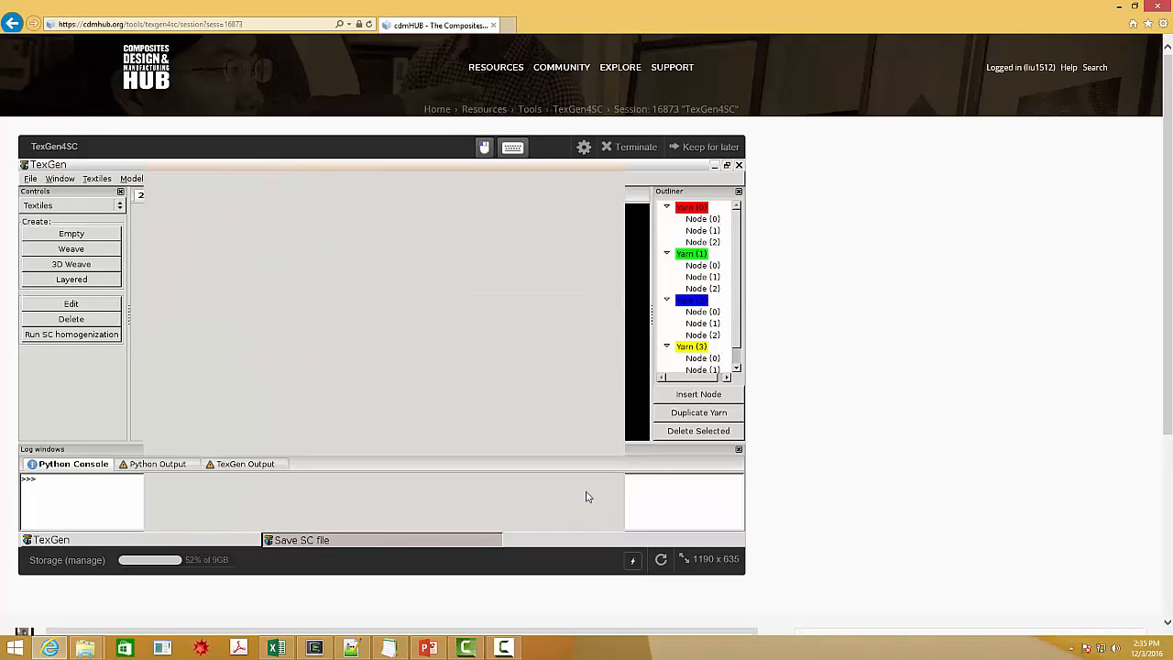
click(70, 249)
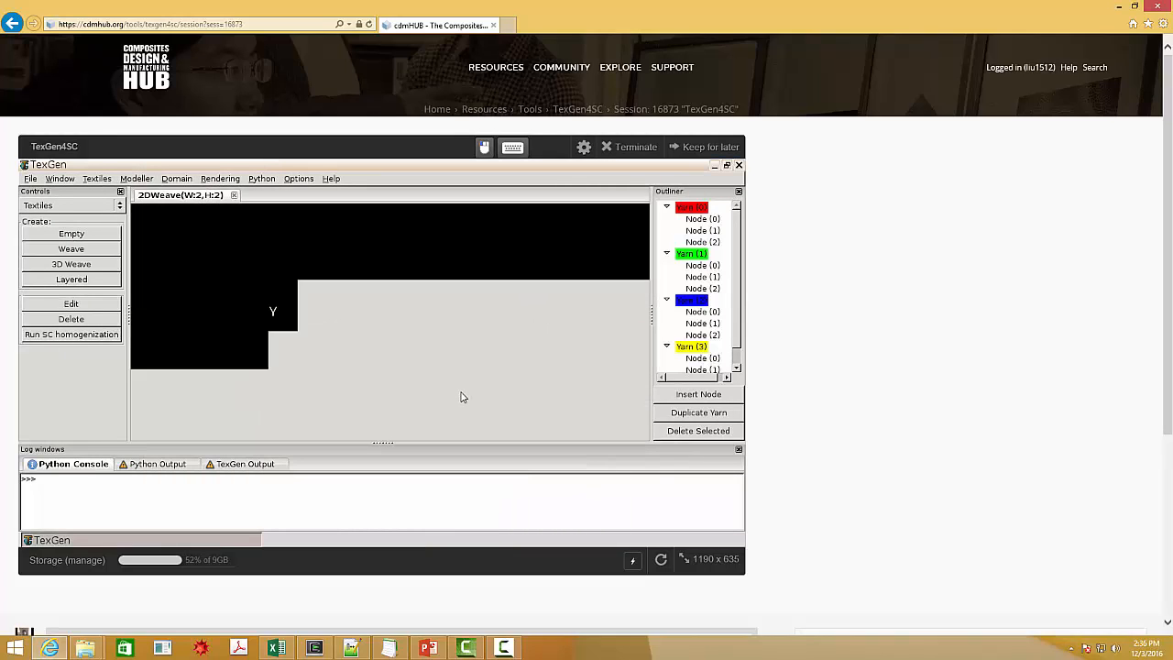
click(70, 334)
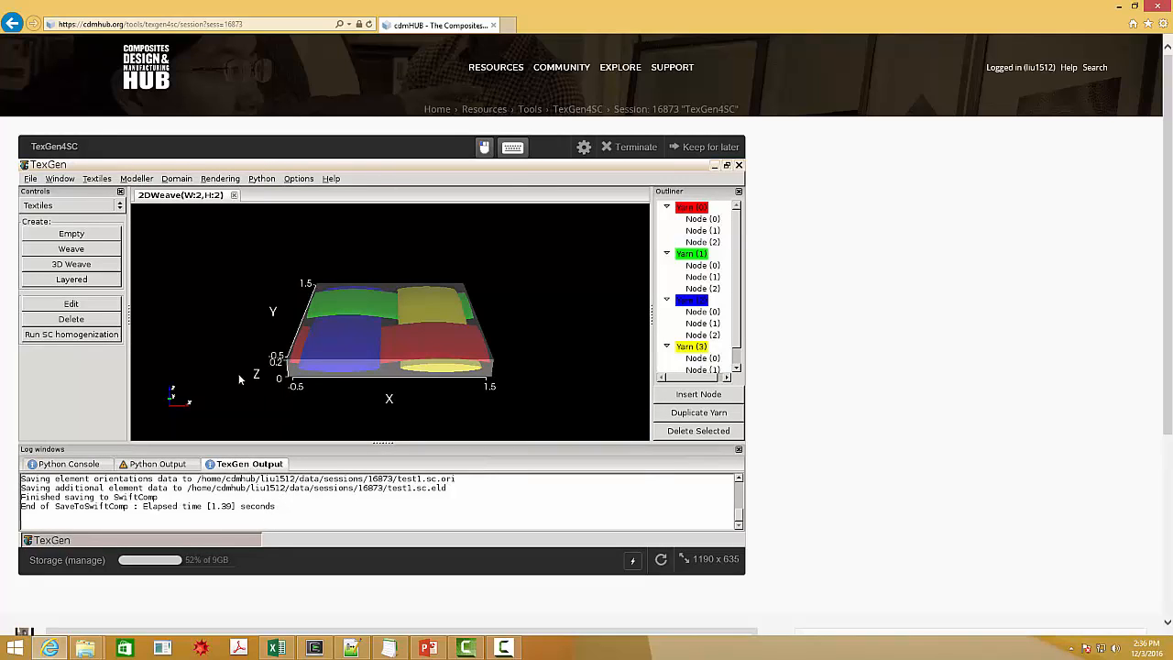
mouse_move(96, 345)
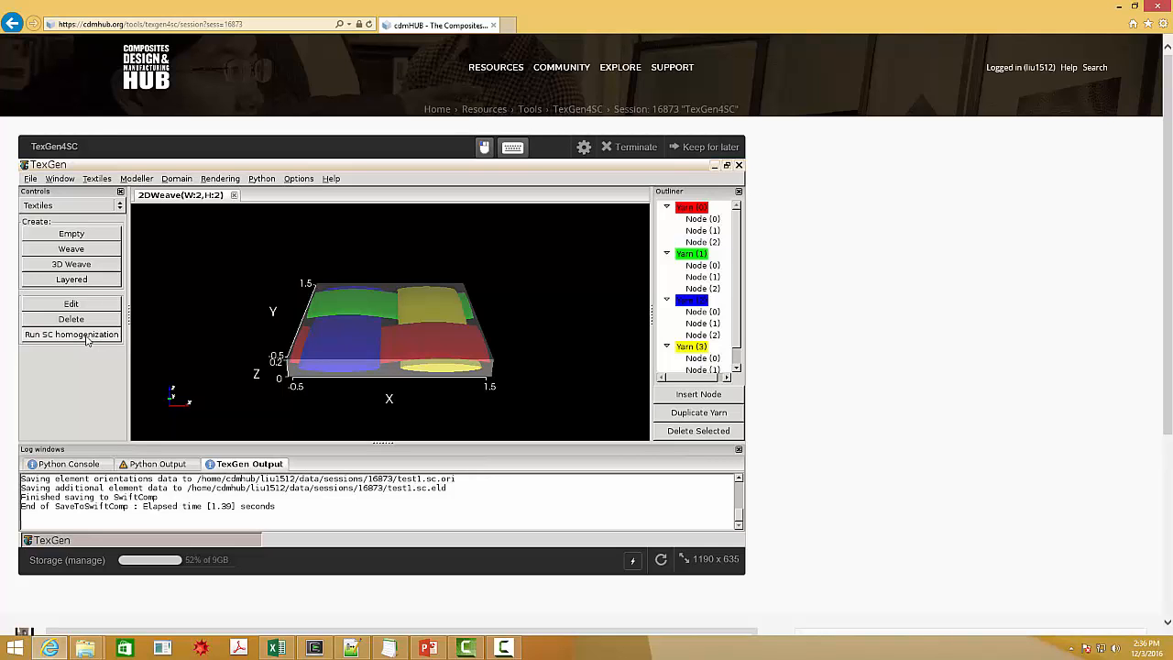
Run SC homogenization on test1 to view its stiffness and compliance matrices in Geany.
click(69, 333)
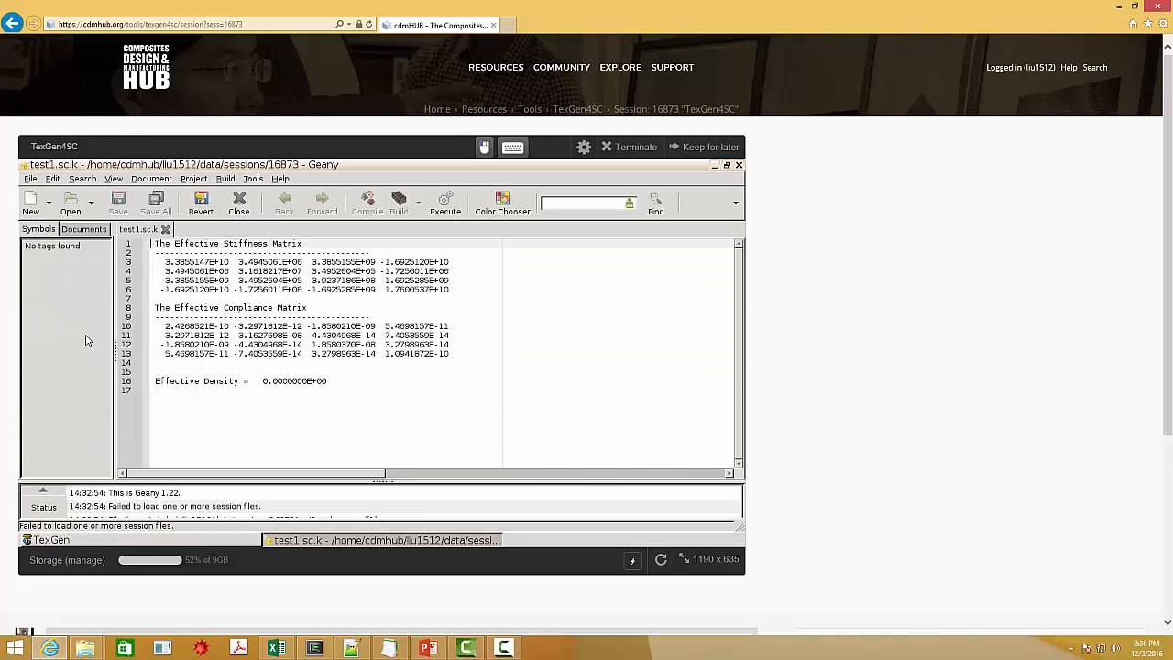
mouse_move(392, 283)
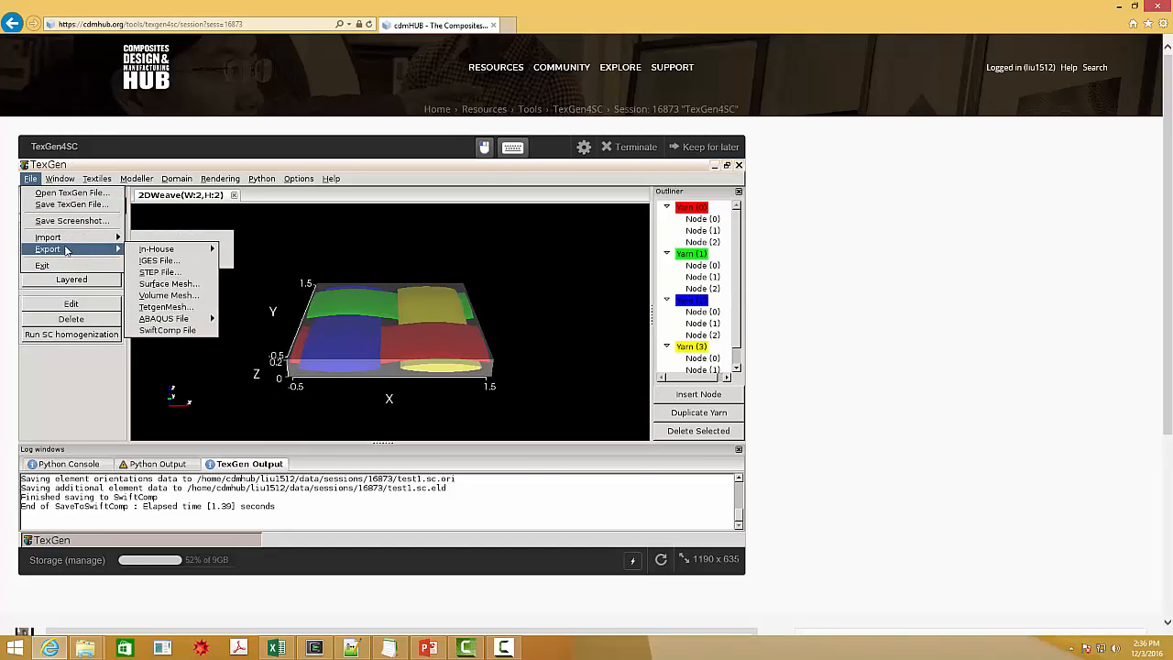
Set the SwiftComp export to a Beam Model with Timoshenko beam theory.
click(169, 330)
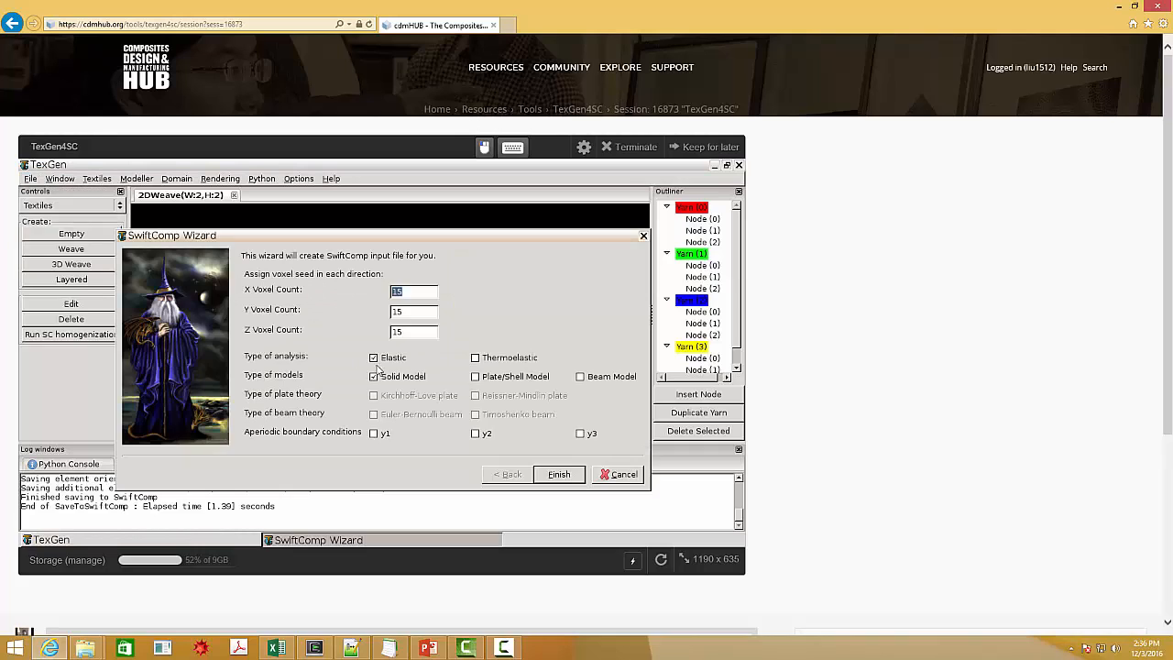
mouse_move(597, 388)
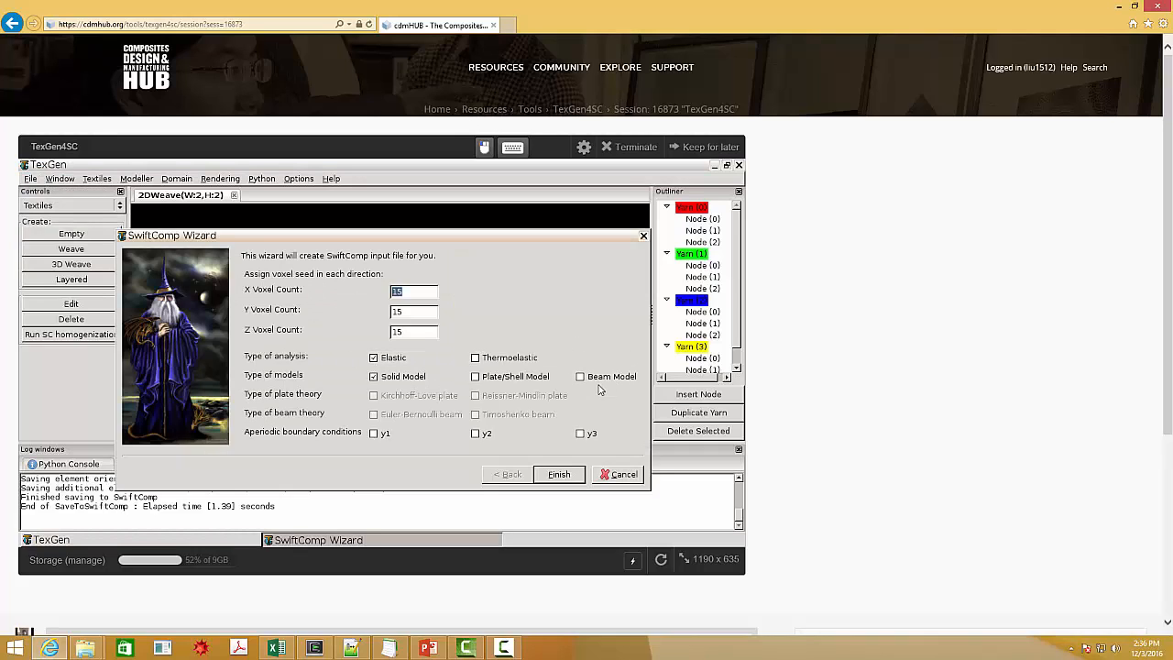
click(580, 376)
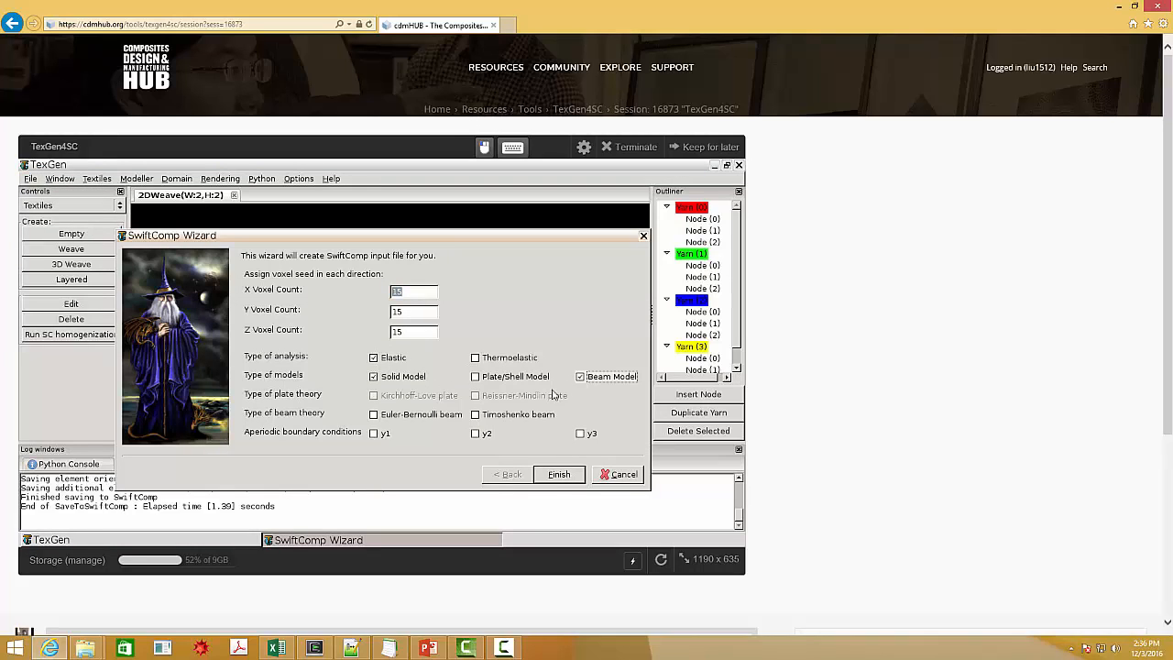
click(476, 414)
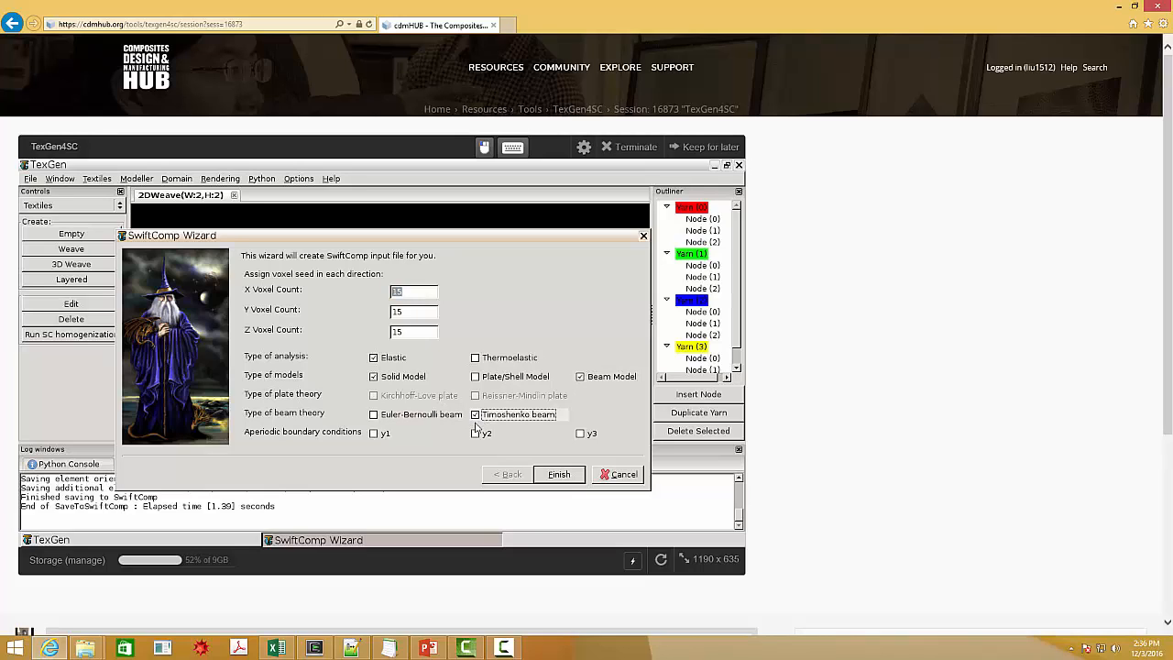
mouse_move(517, 418)
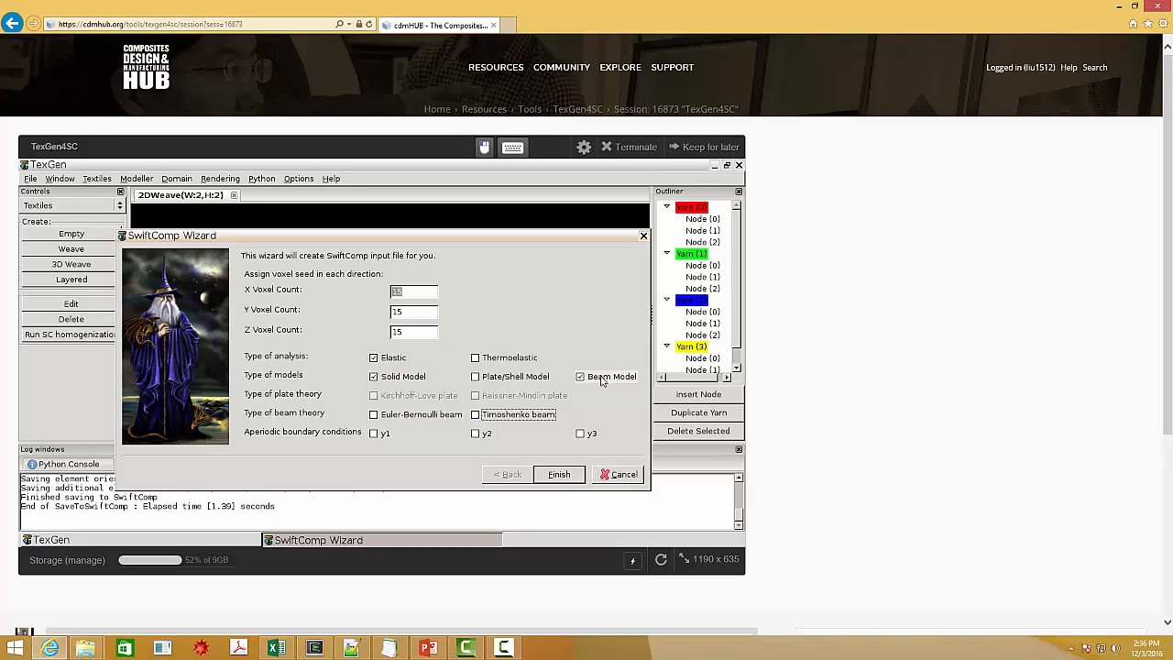
Uncheck Beam Model to return the export to a solid model.
click(579, 376)
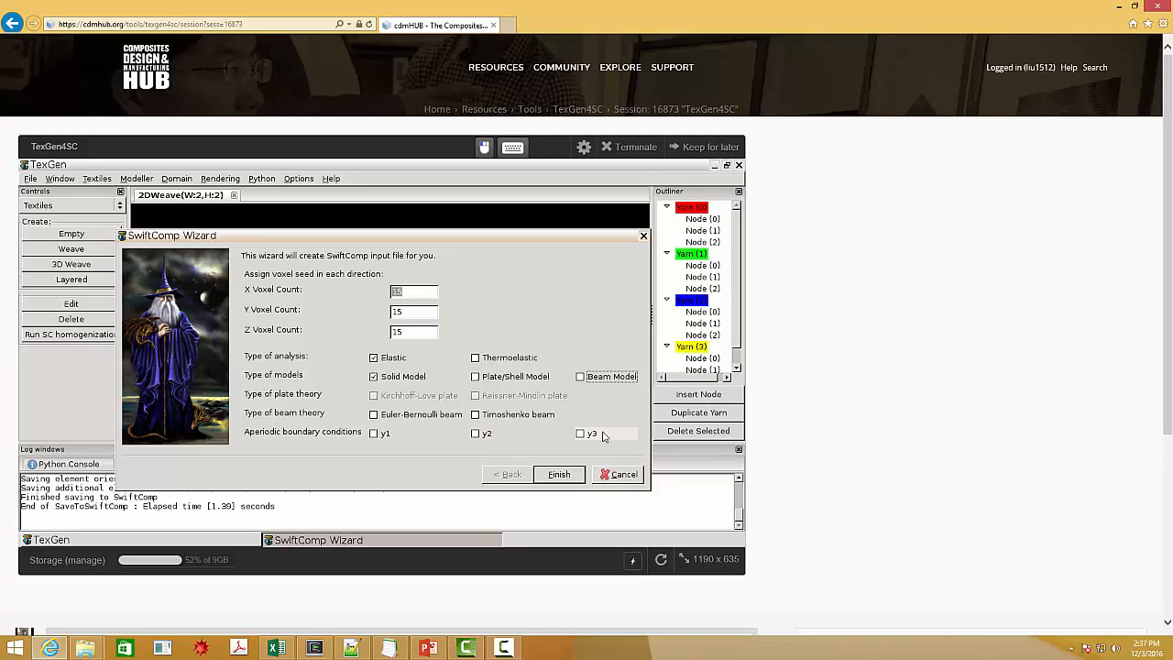
mouse_move(593, 436)
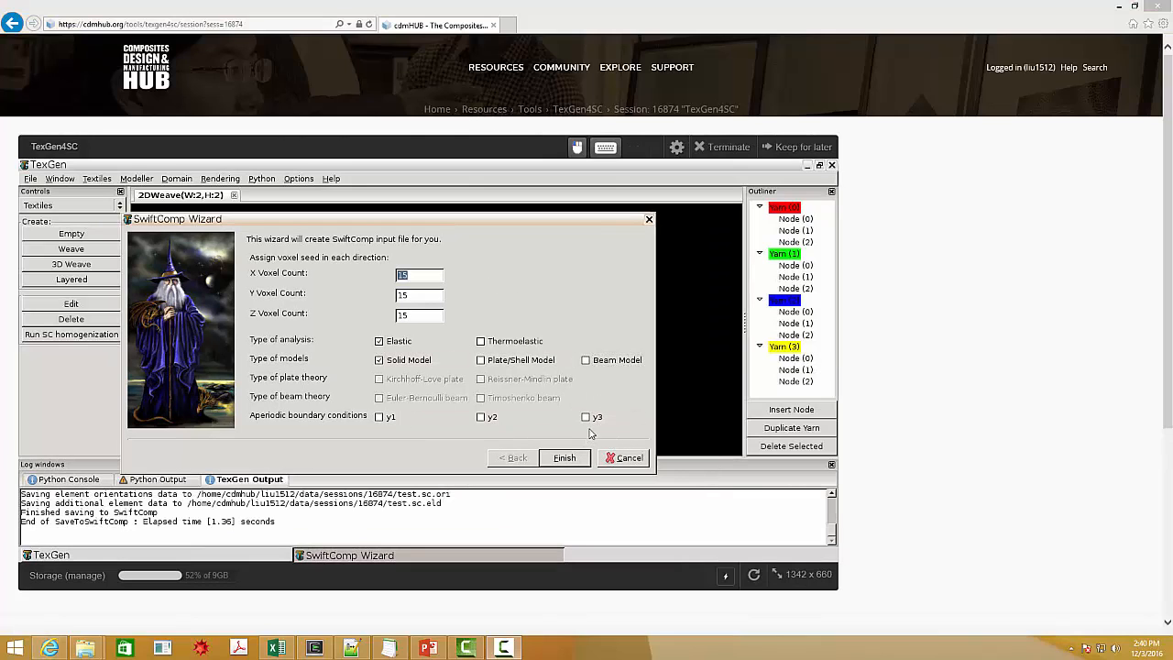
Tick aperiodic y3, finish the wizard and save the input file as test2.
click(587, 418)
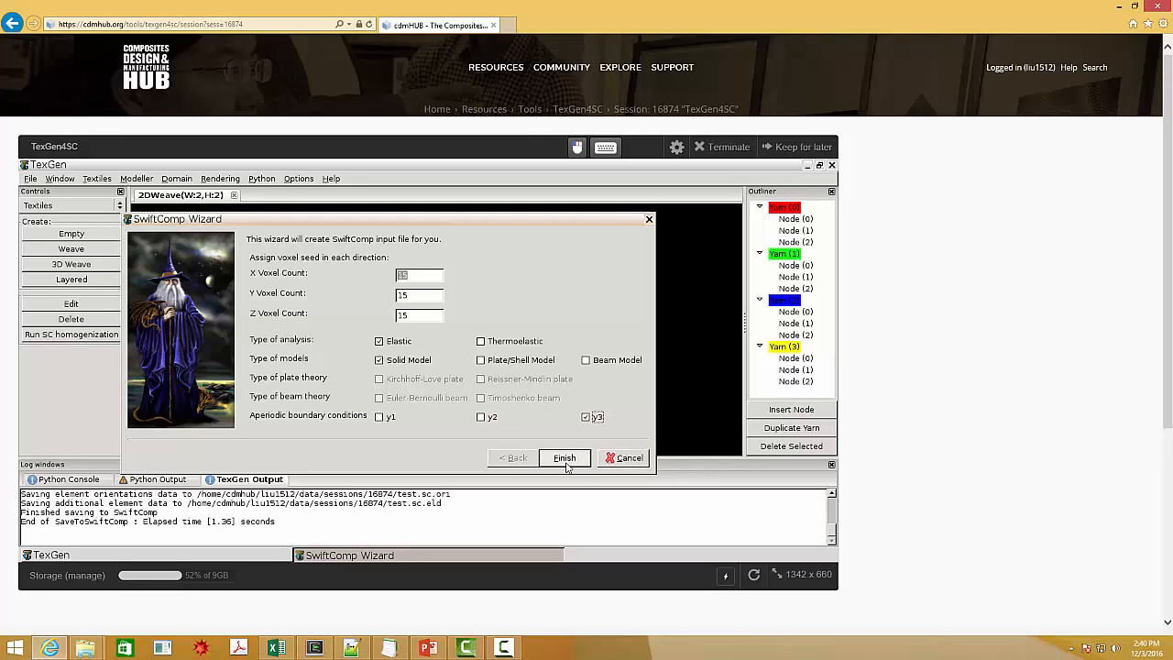
click(565, 458)
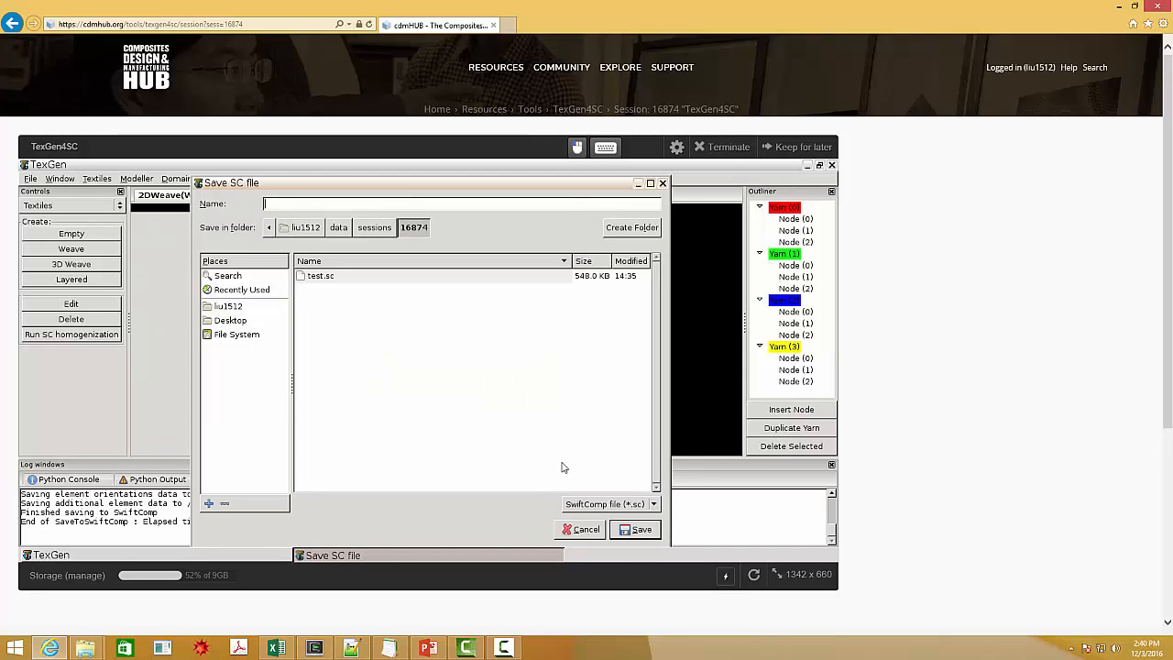
text(test2)
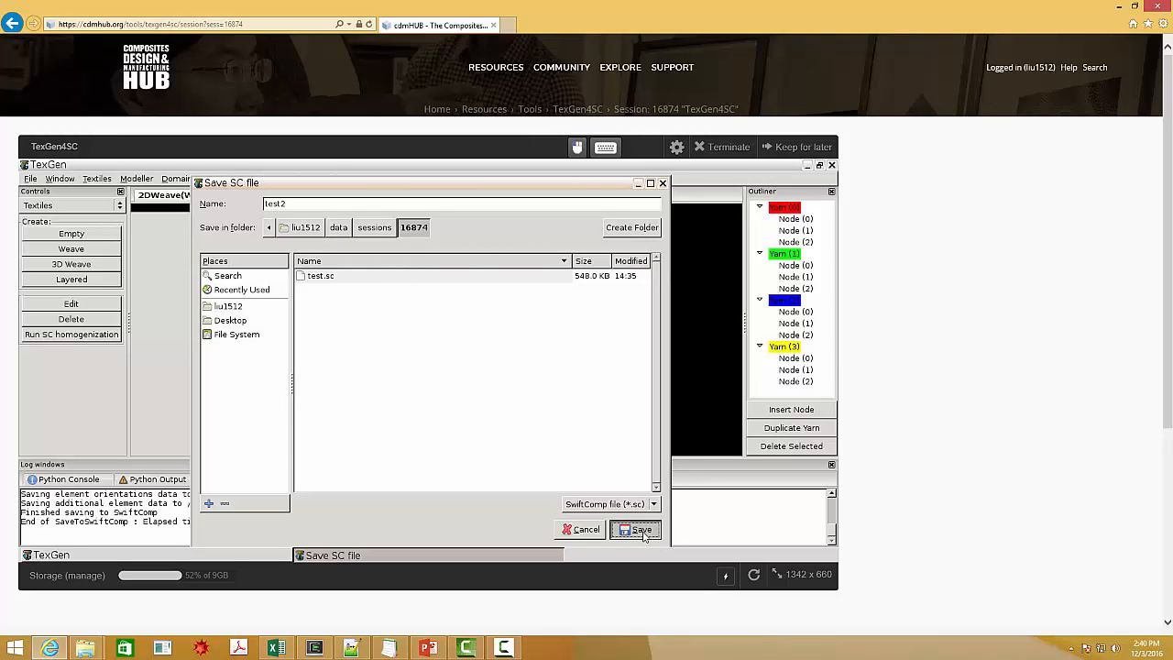
click(638, 530)
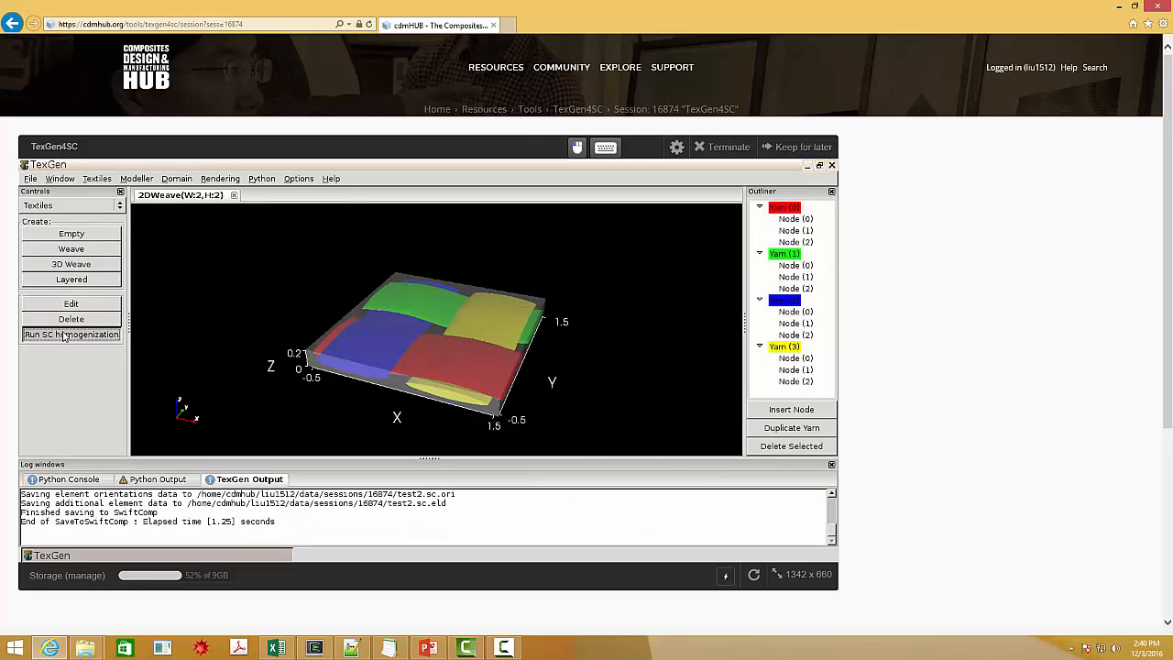
Run SC homogenization on test2 so Geany shows test2.sc.k with the effective stiffness matrix.
click(69, 334)
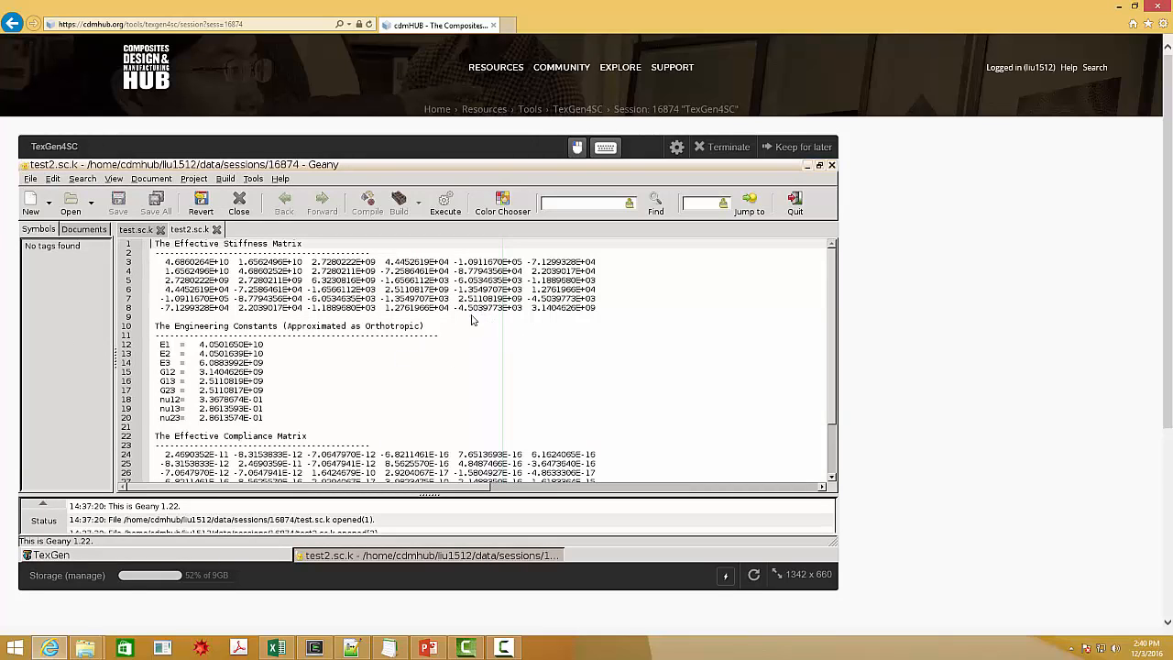
mouse_move(844, 176)
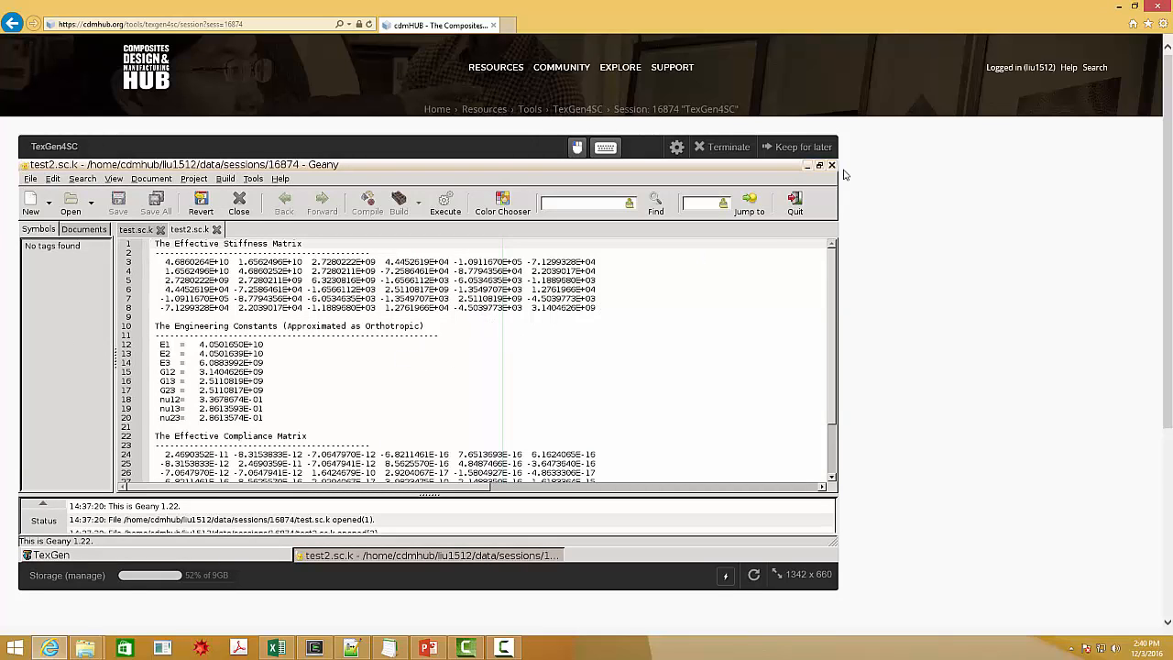
Close the Geany results window to return to the 2D weave's 3D view.
click(832, 165)
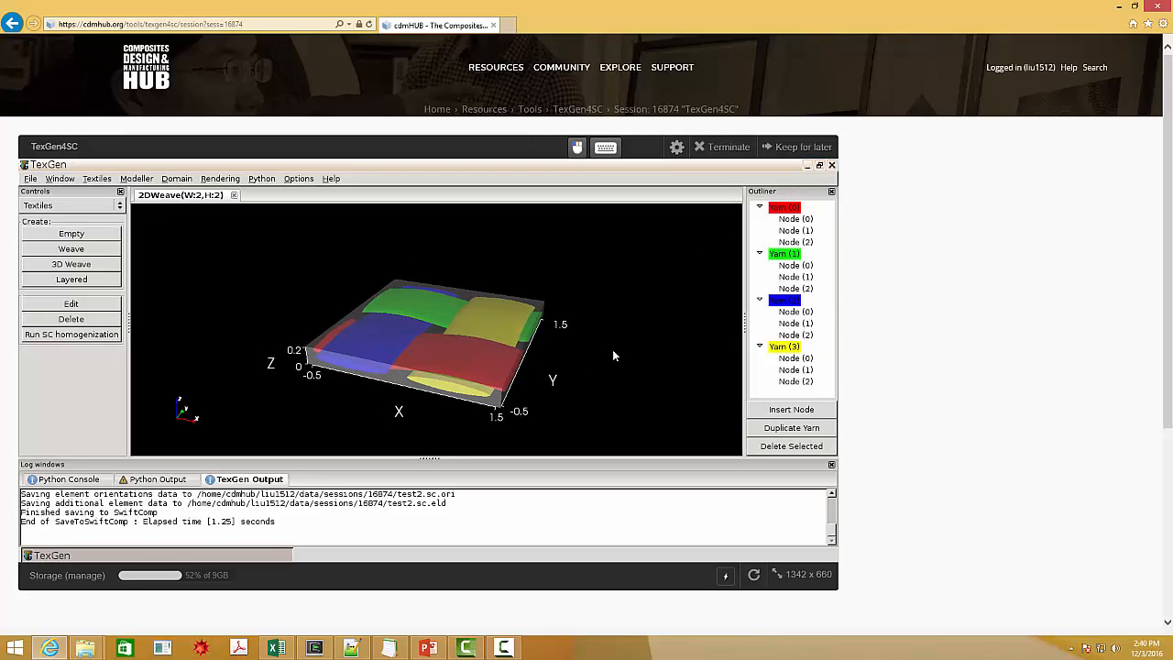
mouse_move(824, 315)
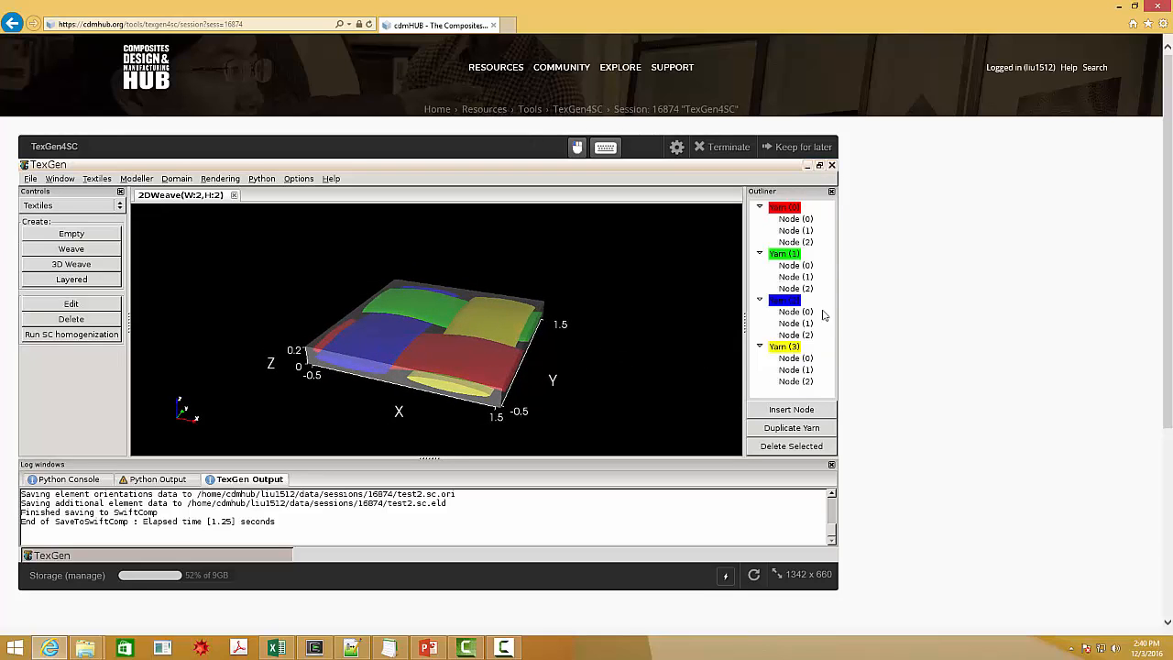